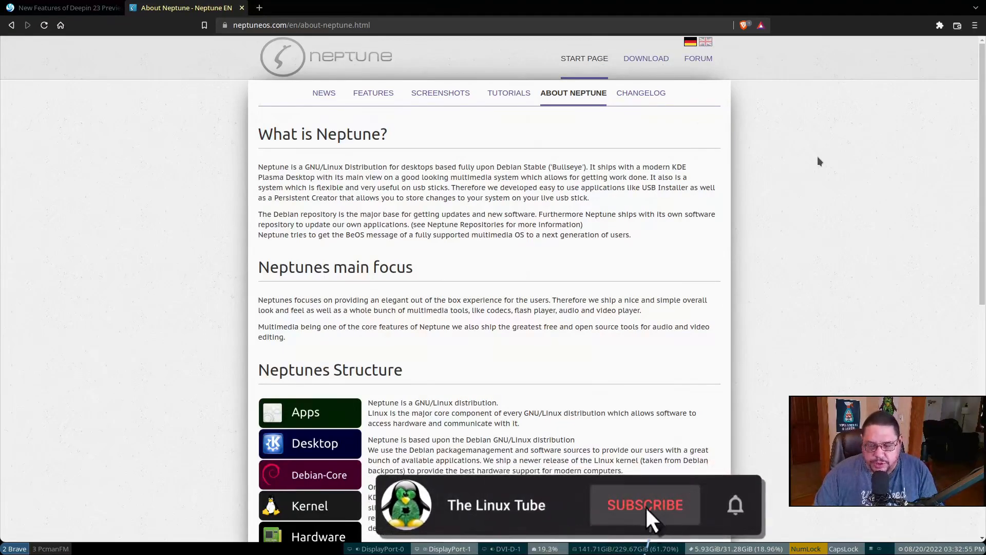
- Go to the Tutorials page and scroll through the Neptune 6.x to 7 upgrade guide
click(644, 505)
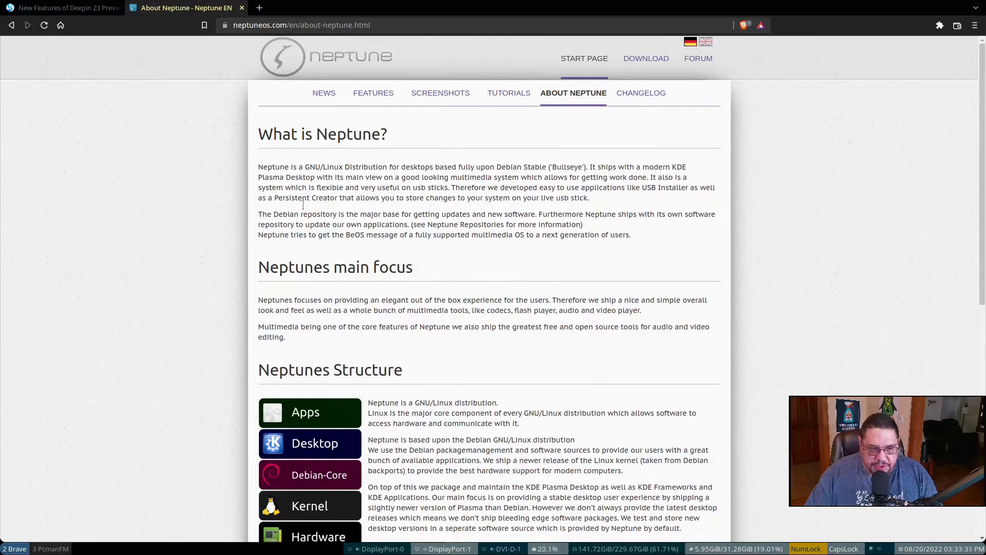
mouse_move(793, 192)
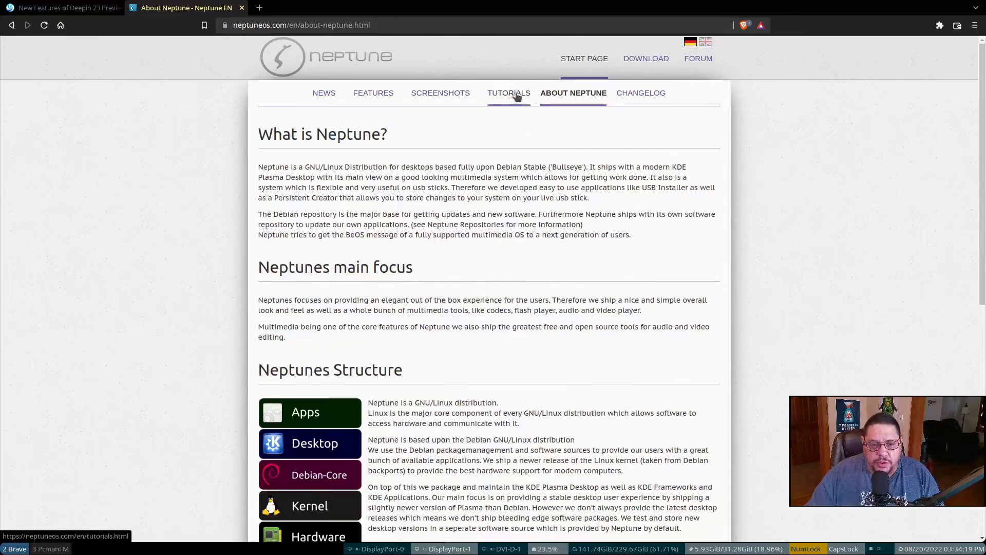
mouse_move(494, 105)
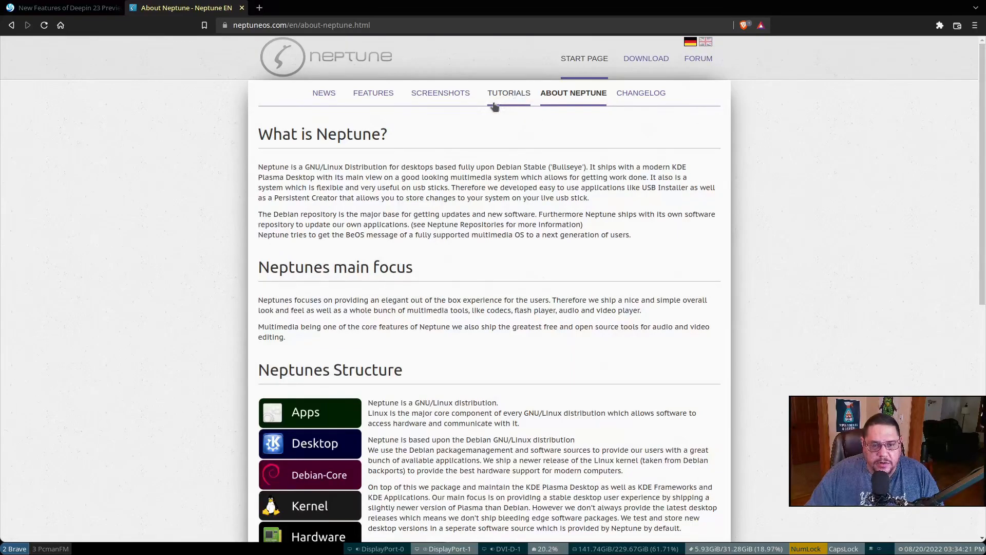
click(509, 92)
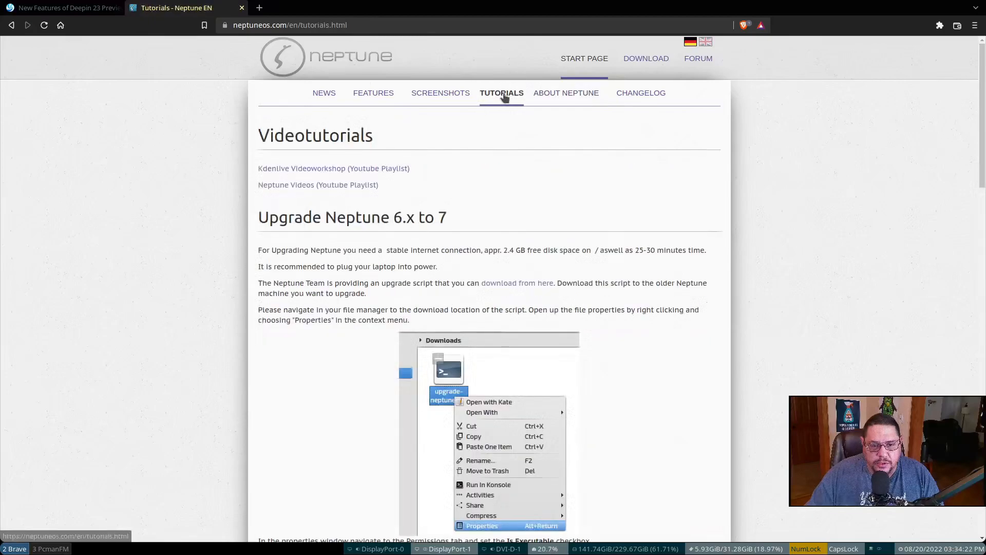
mouse_move(510, 163)
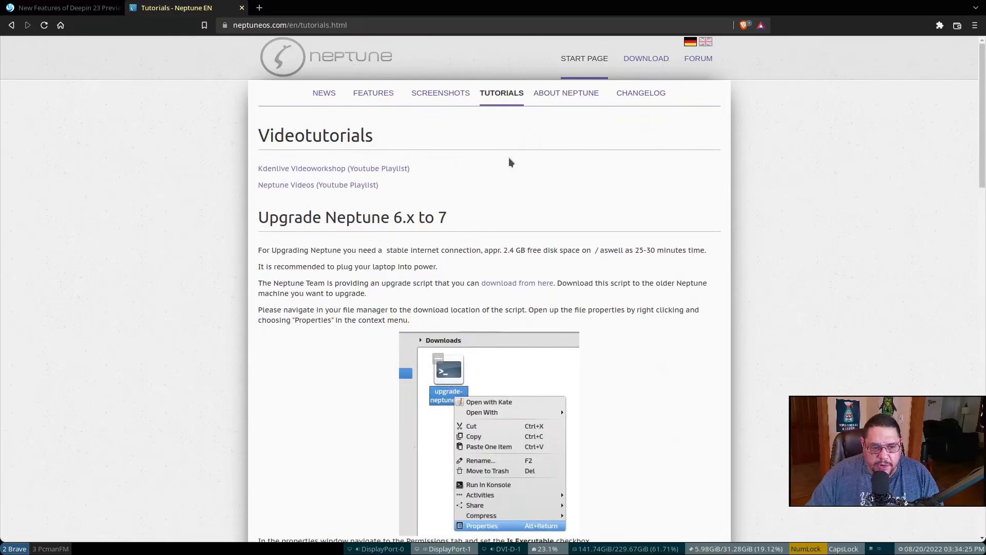
mouse_move(534, 182)
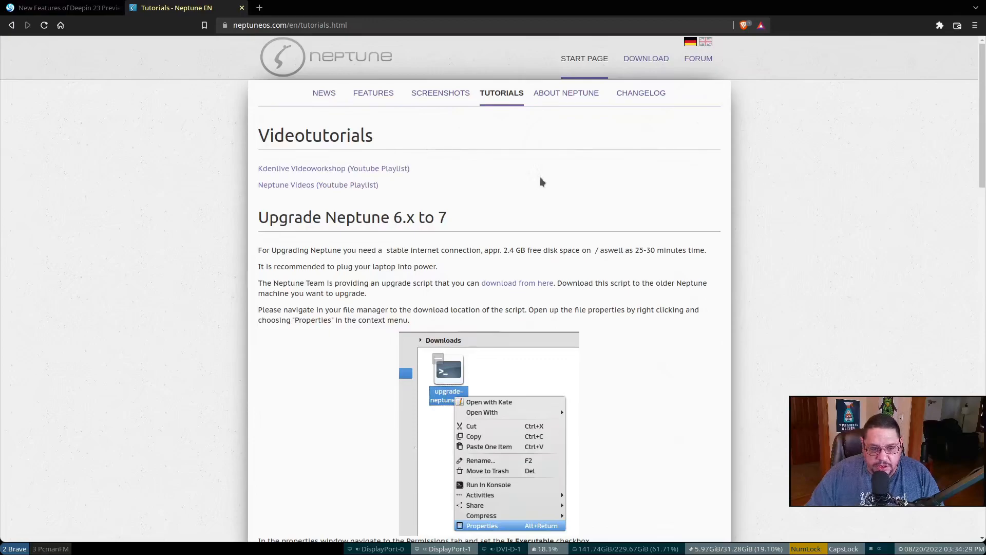
scroll(down, 3)
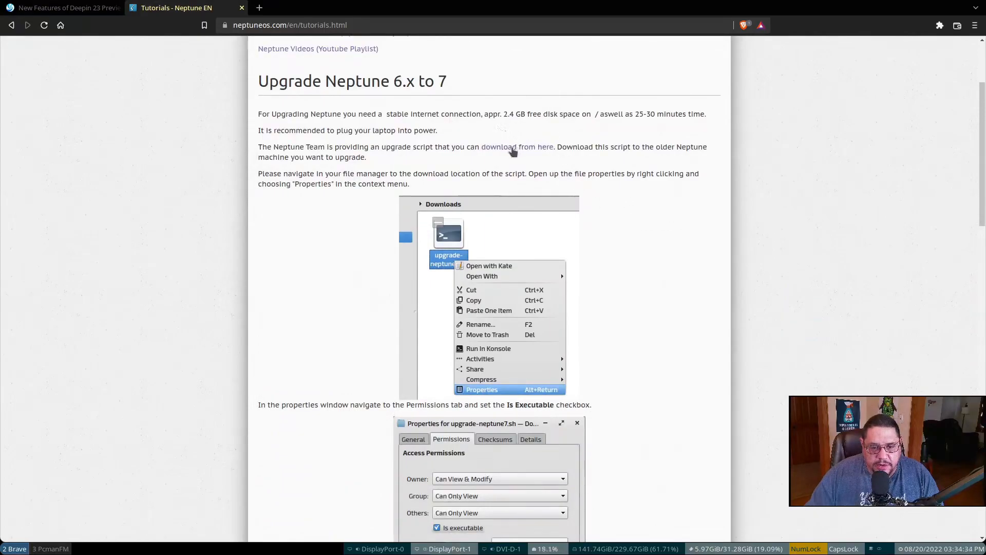
mouse_move(510, 151)
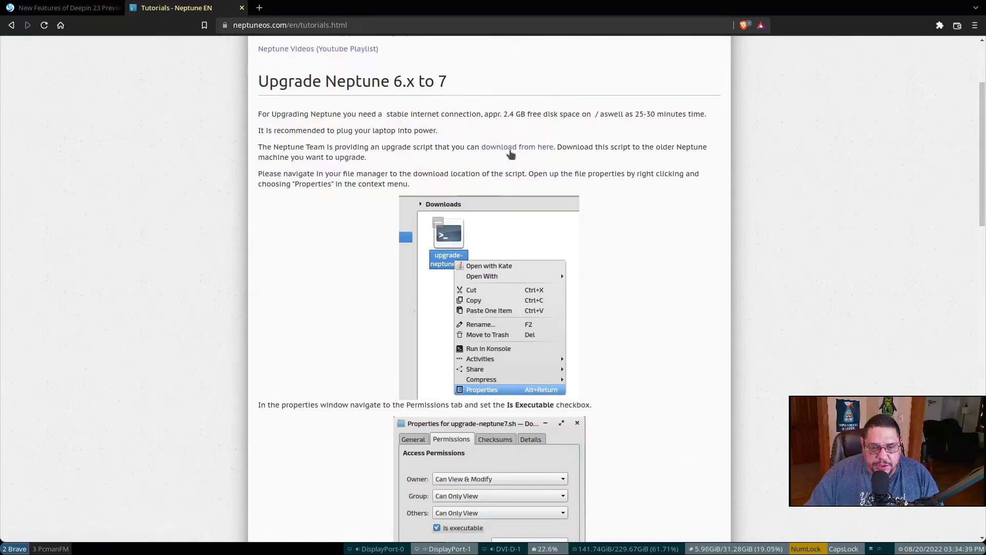
mouse_move(684, 345)
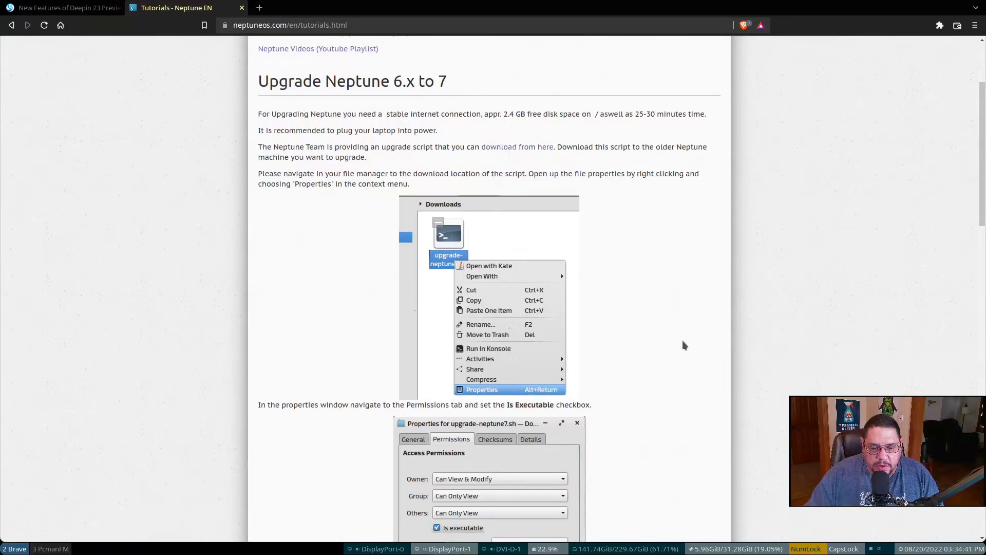
scroll(down, 3)
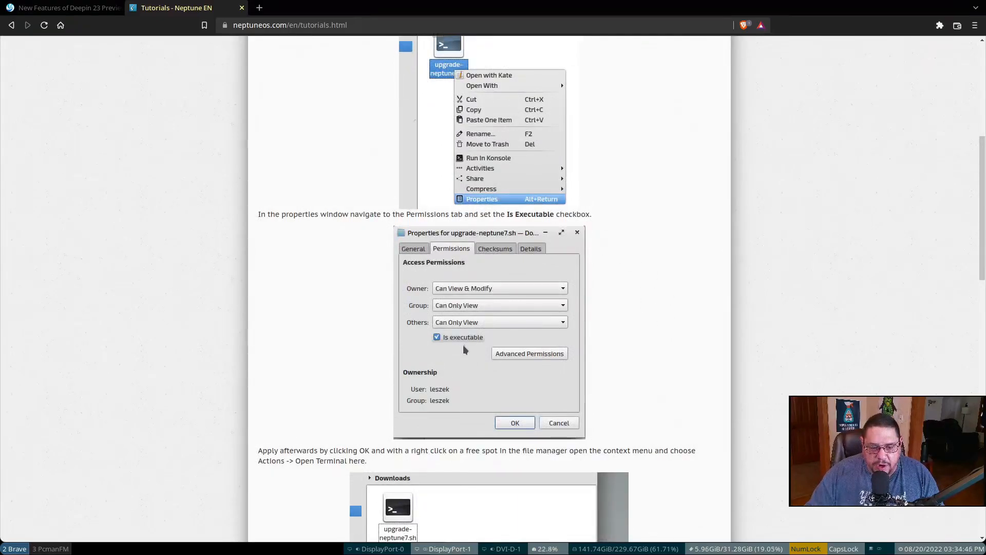
mouse_move(666, 351)
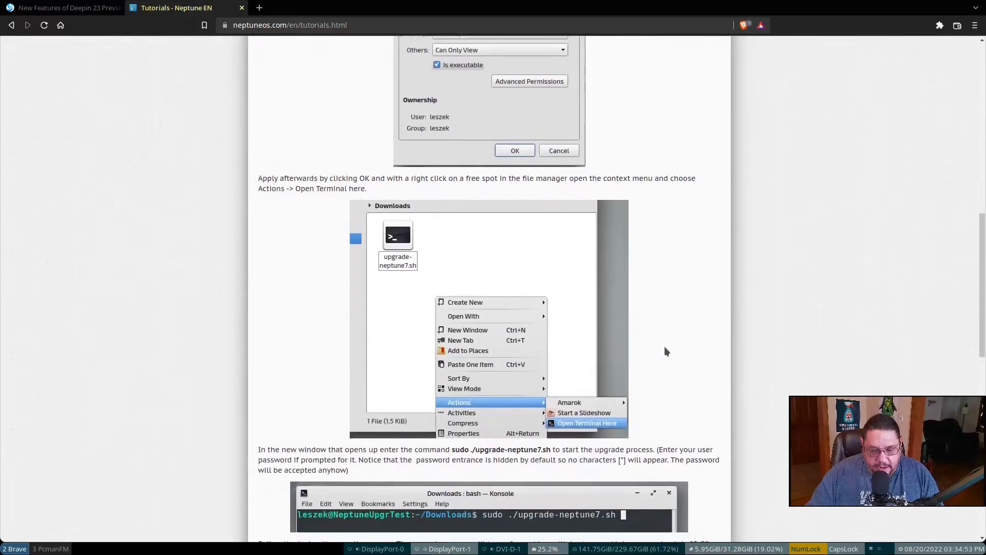
scroll(down, 3)
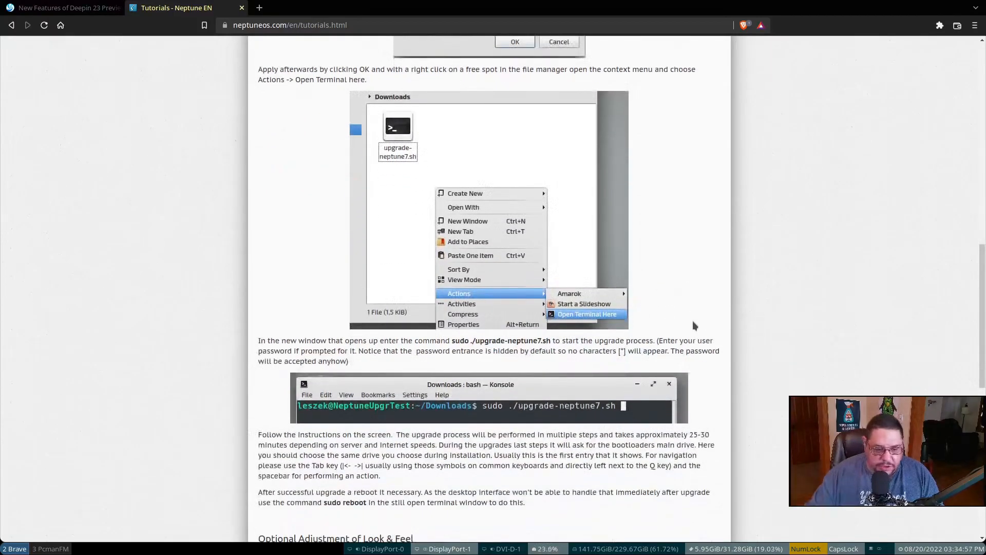
scroll(down, 3)
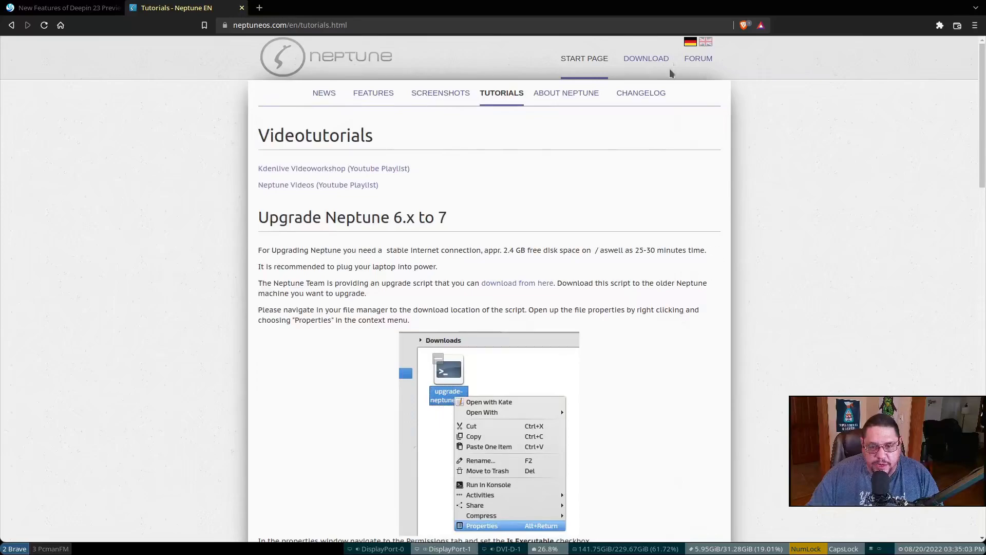
- Go back to About Neptune and scroll down to the Neptunes Structure section
click(573, 92)
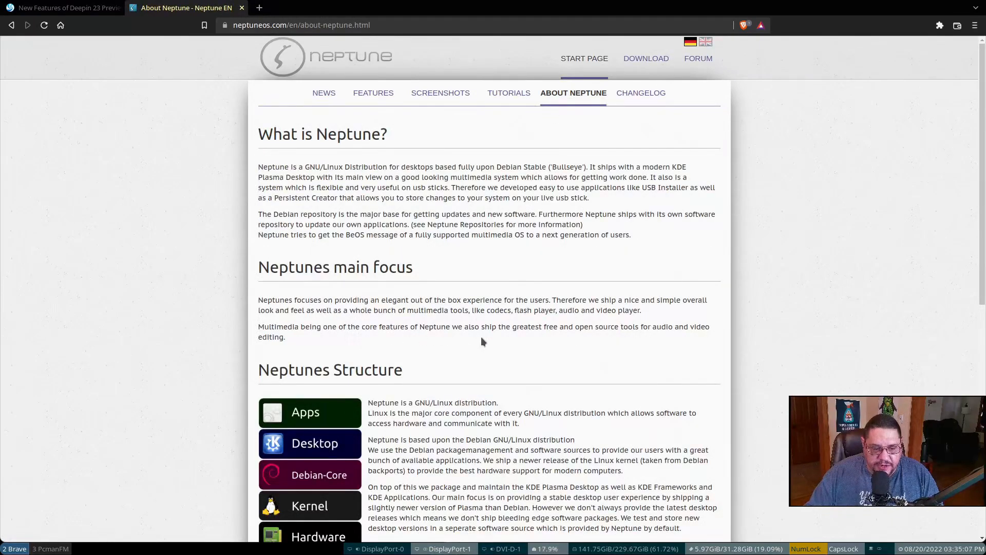
scroll(down, 3)
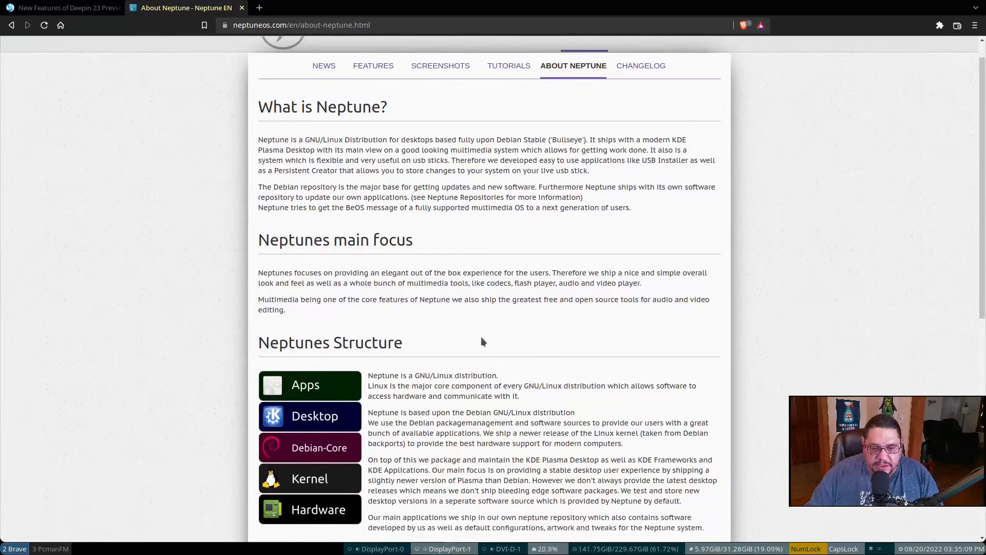
scroll(down, 3)
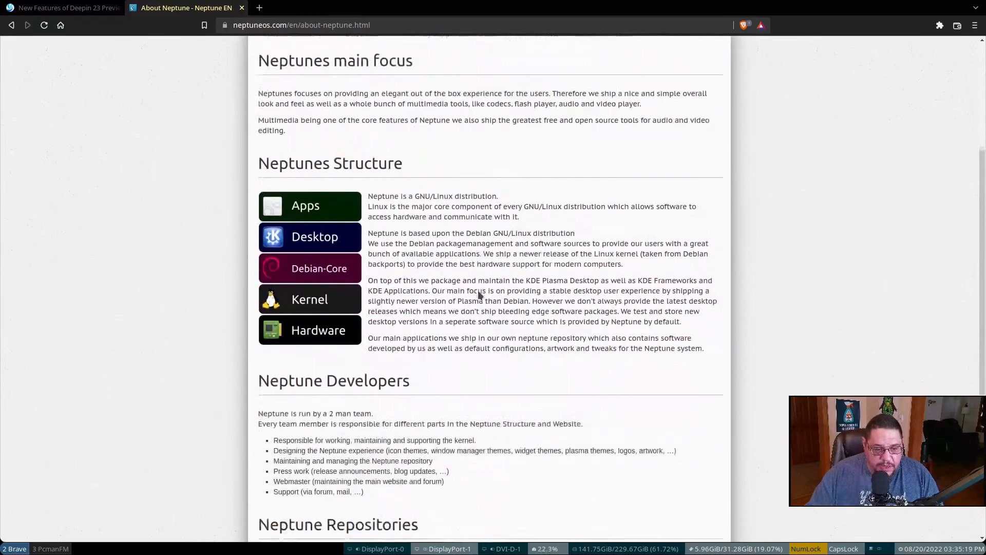
scroll(down, 3)
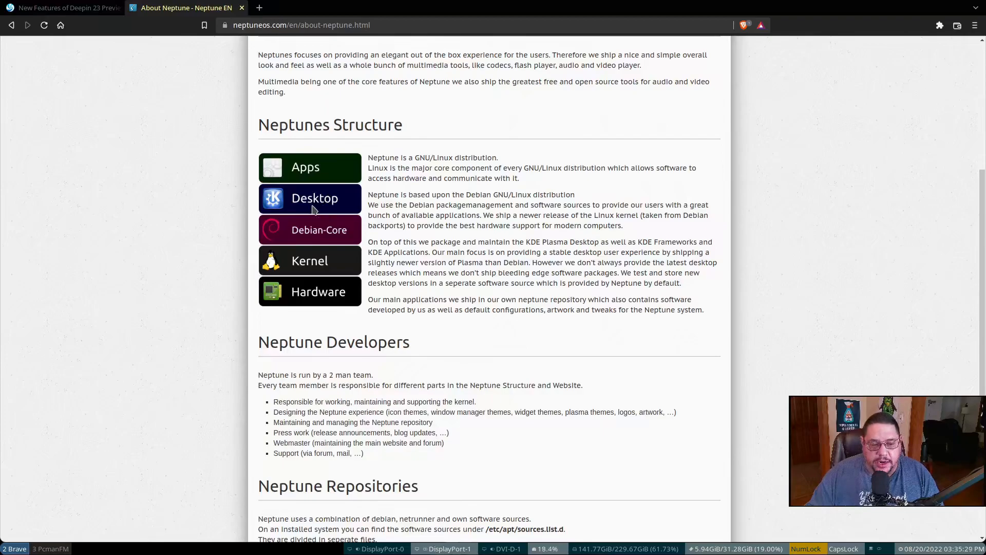
mouse_move(321, 298)
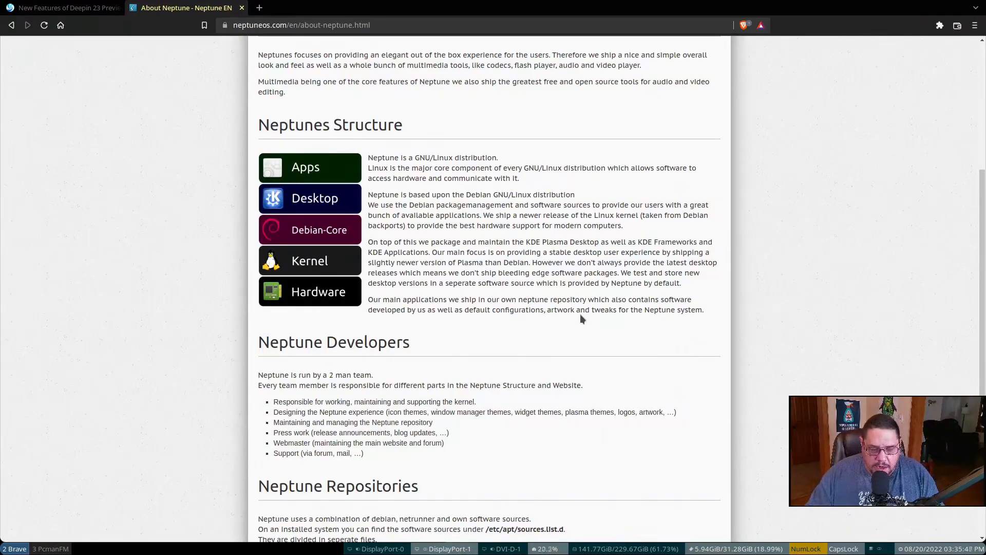
scroll(down, 3)
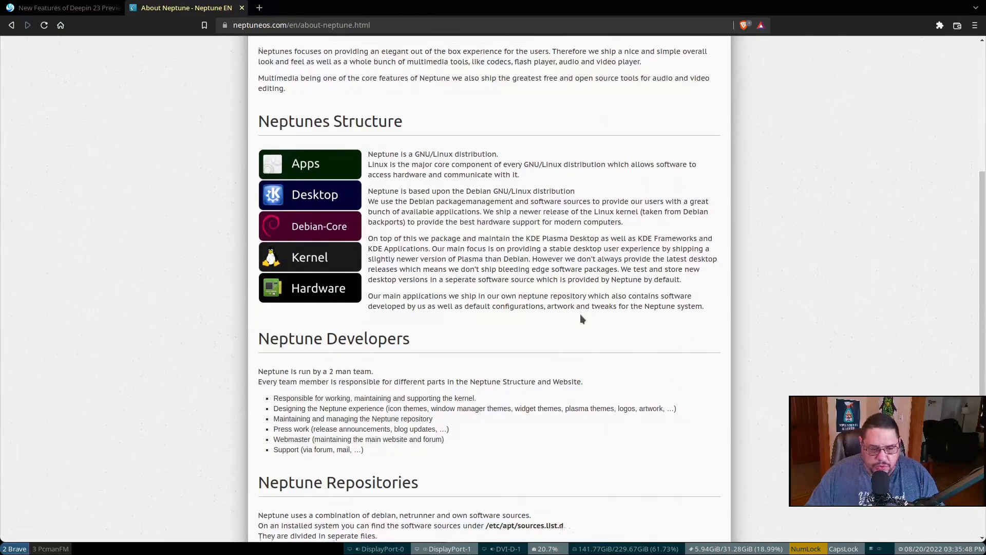
scroll(down, 3)
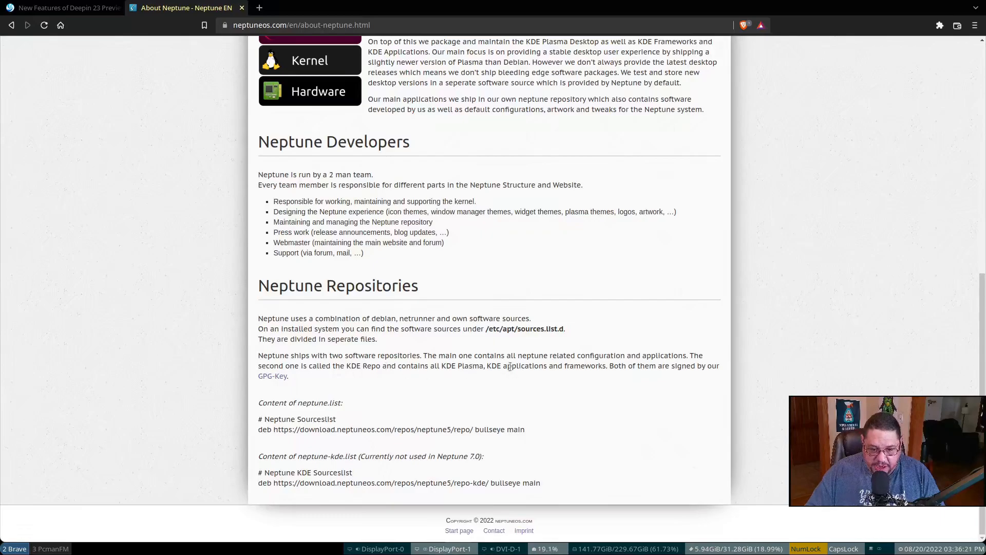
mouse_move(580, 375)
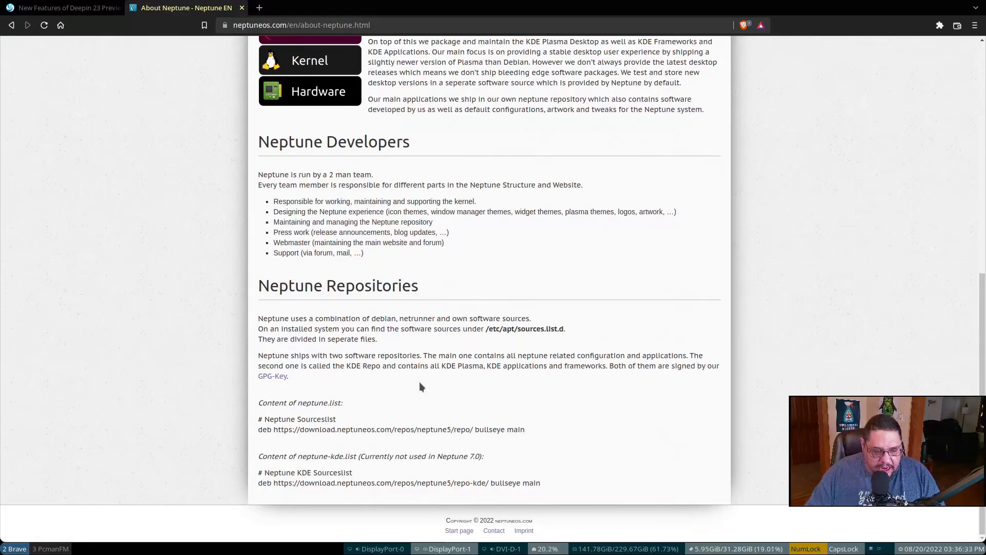
scroll(up, 3)
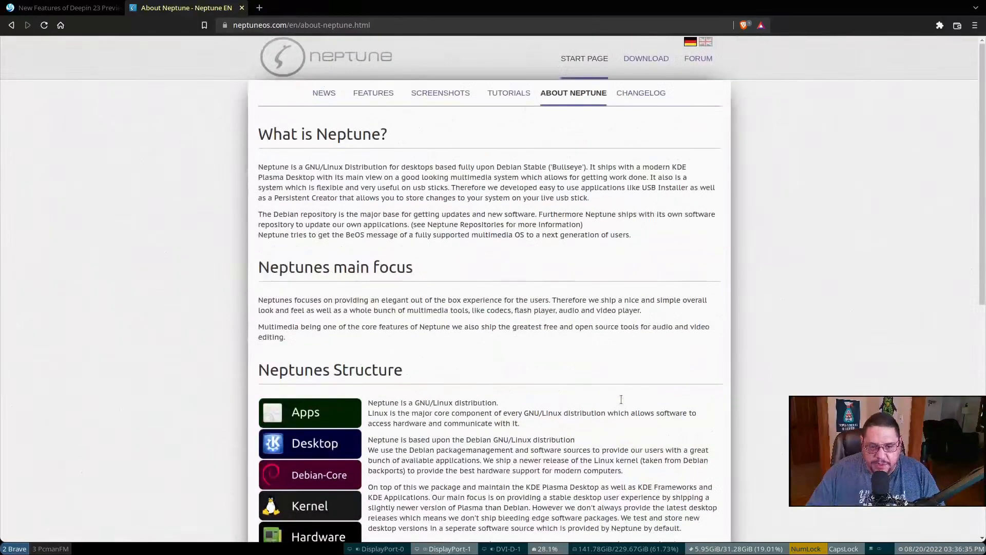
mouse_move(621, 404)
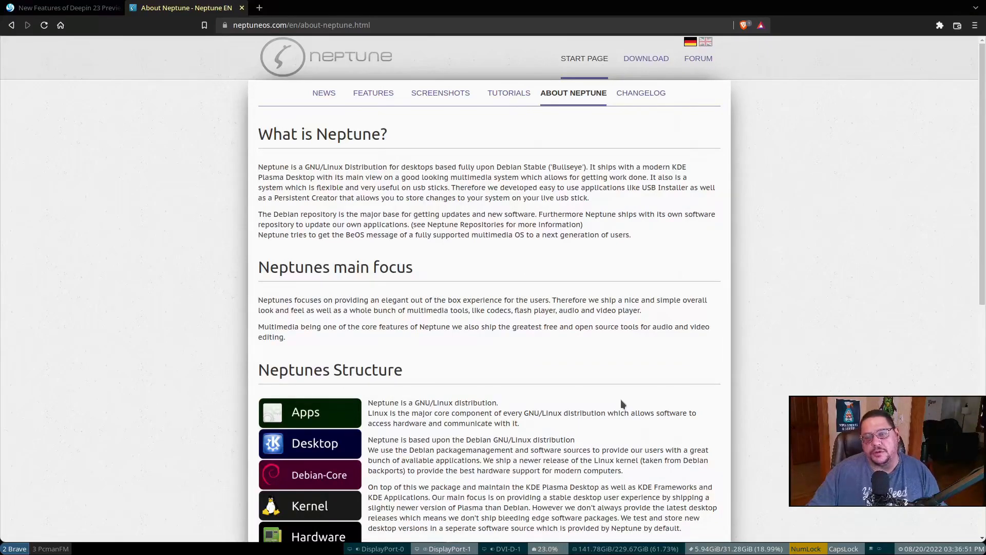
click(645, 57)
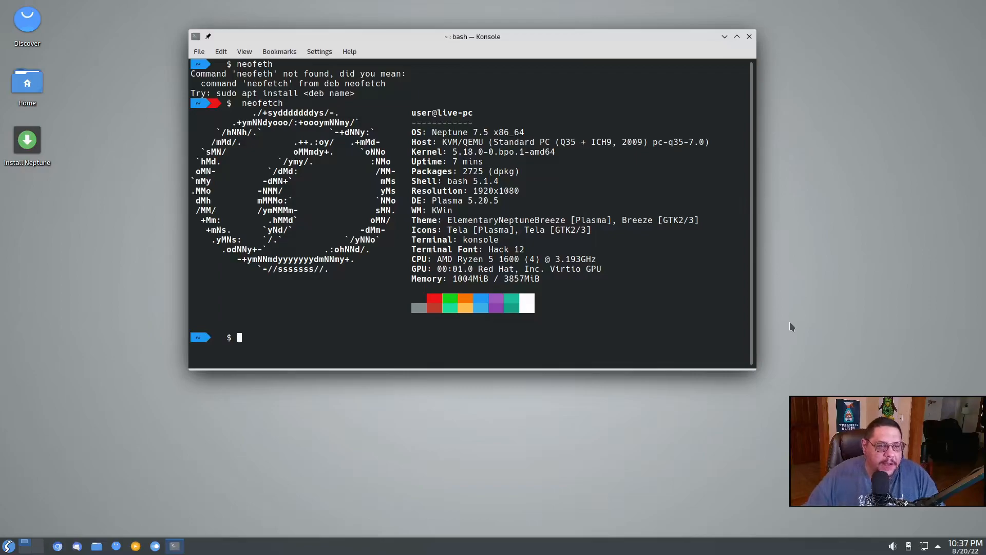
mouse_move(410, 43)
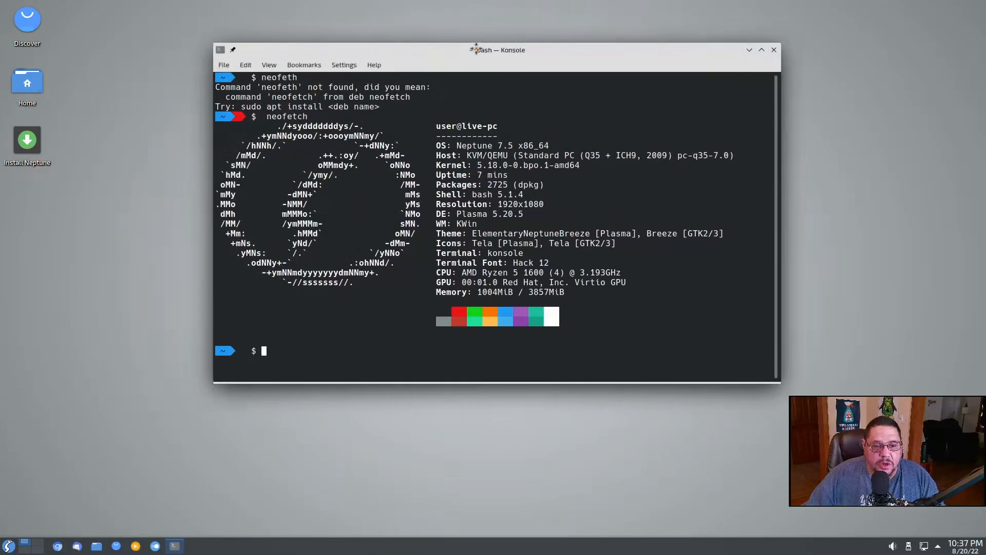
- Move the Konsole window showing the neofetch summary across the desktop
drag(497, 50, 430, 58)
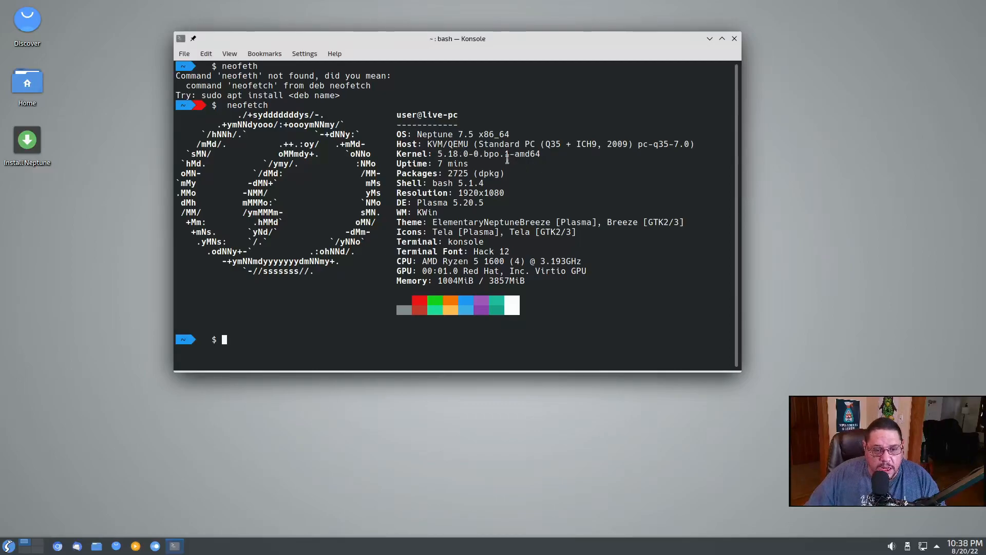
mouse_move(459, 197)
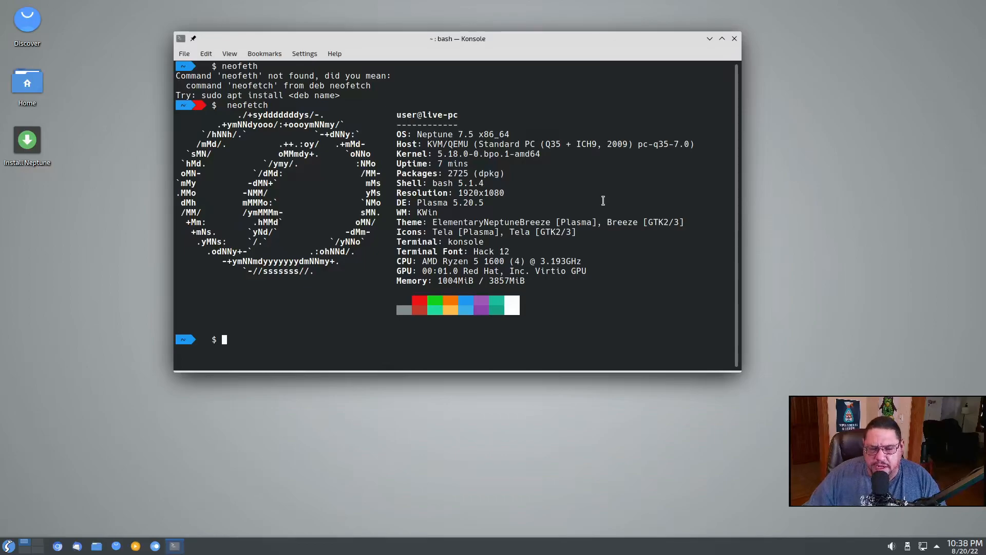
mouse_move(400, 222)
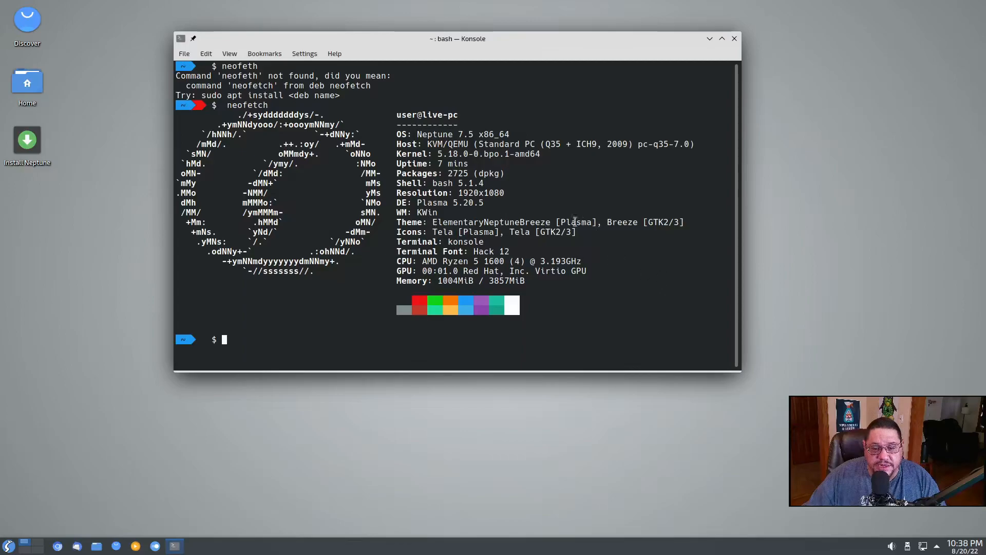
mouse_move(664, 257)
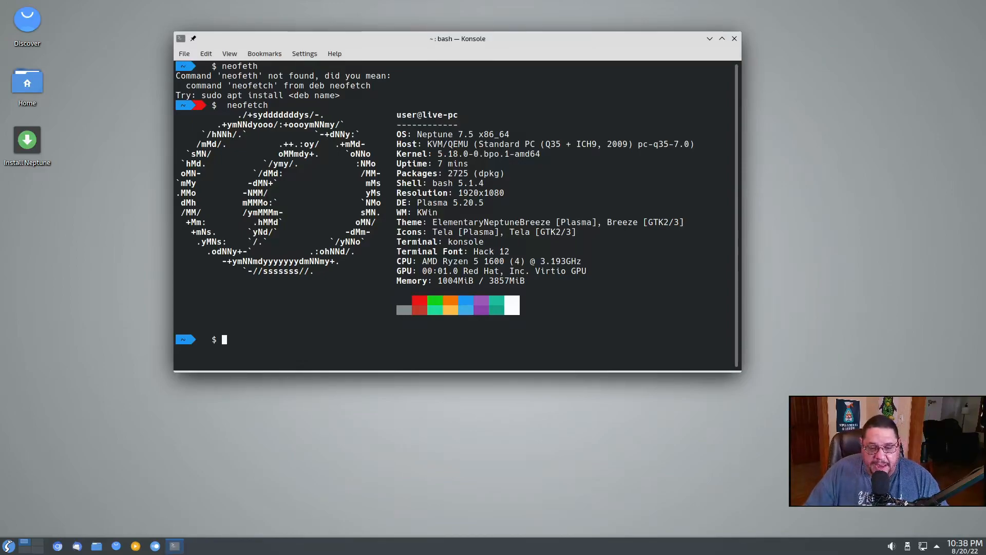
mouse_move(683, 262)
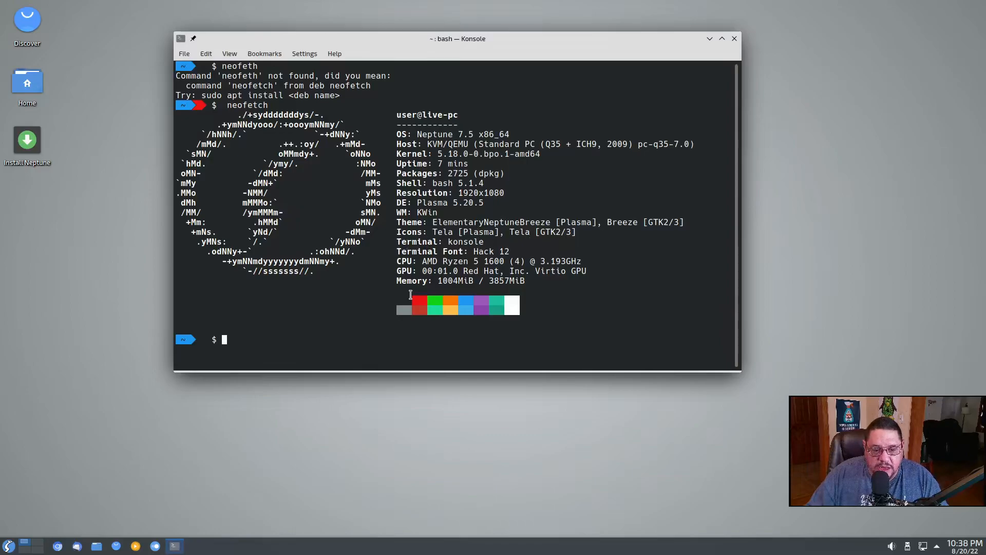
mouse_move(708, 59)
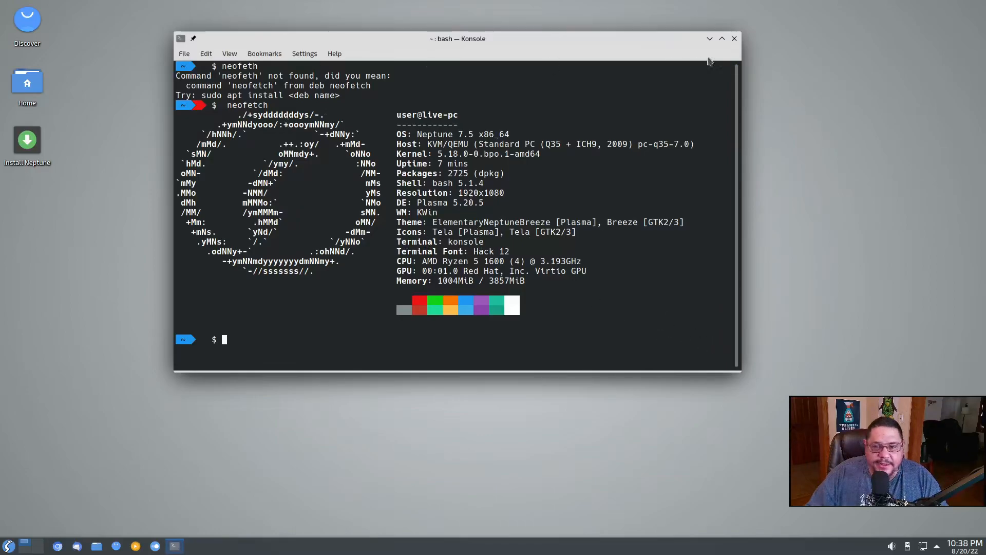
- Close Konsole and set the wallpaper to Stream of Light Widescreen in Desktop Folder Settings
click(734, 38)
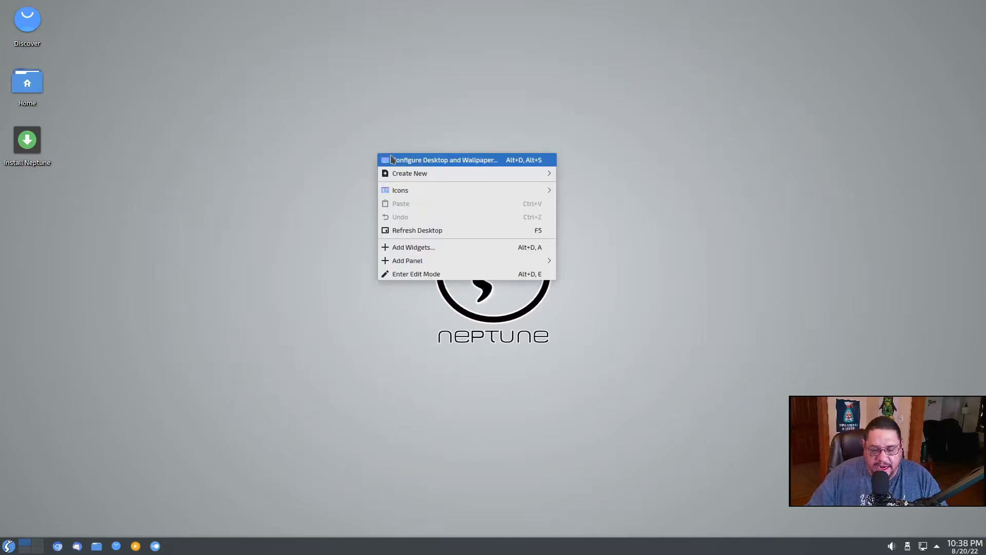
mouse_move(351, 151)
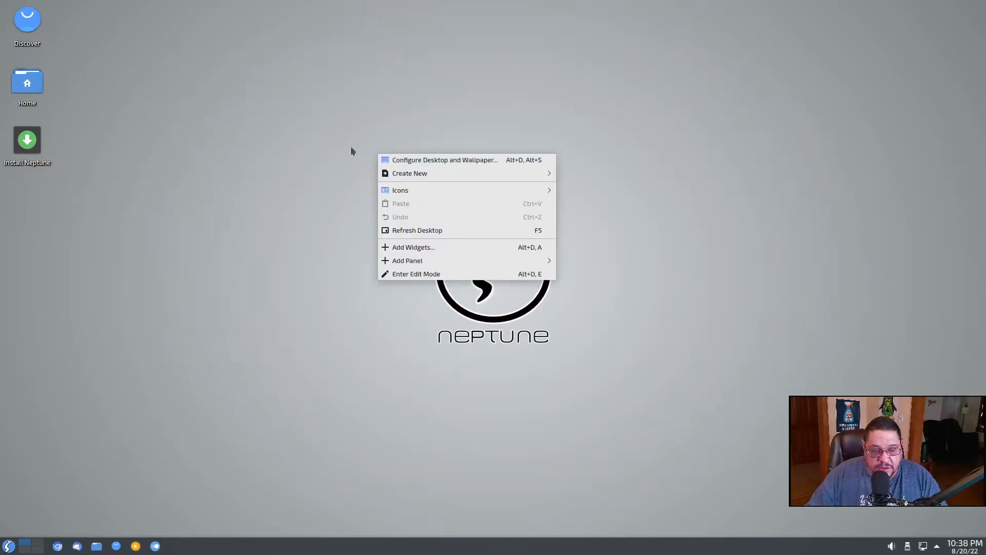
mouse_move(441, 161)
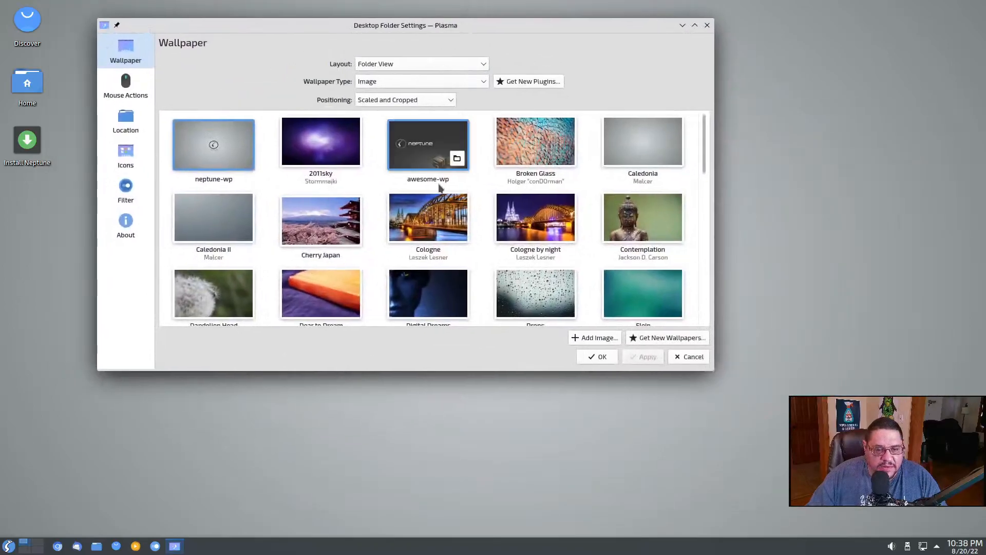
click(321, 141)
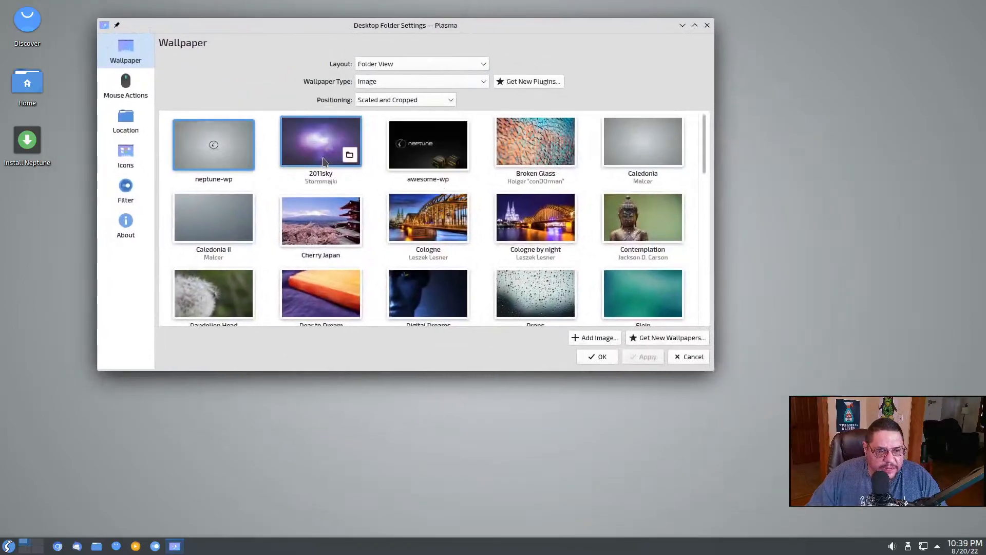
scroll(down, 3)
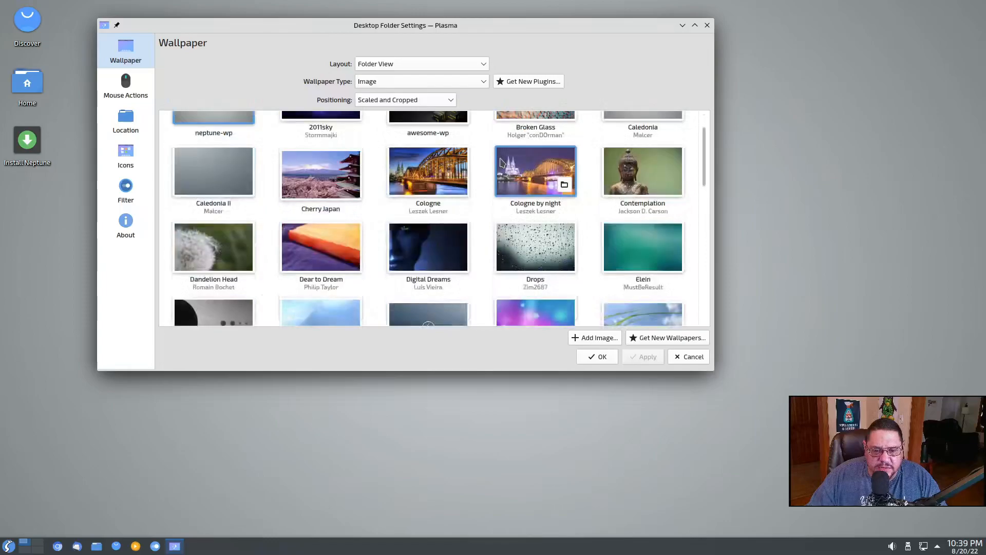
scroll(down, 3)
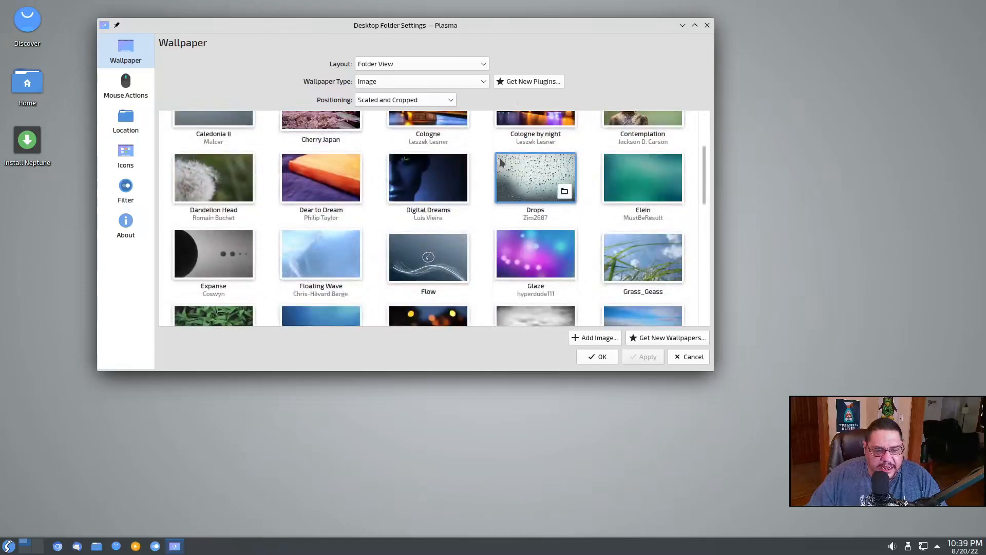
scroll(down, 3)
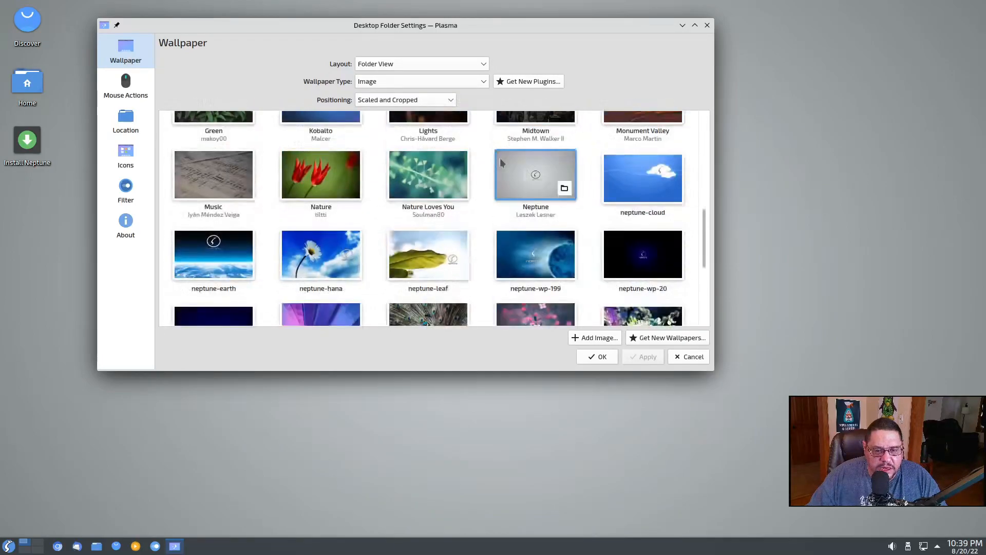
scroll(down, 3)
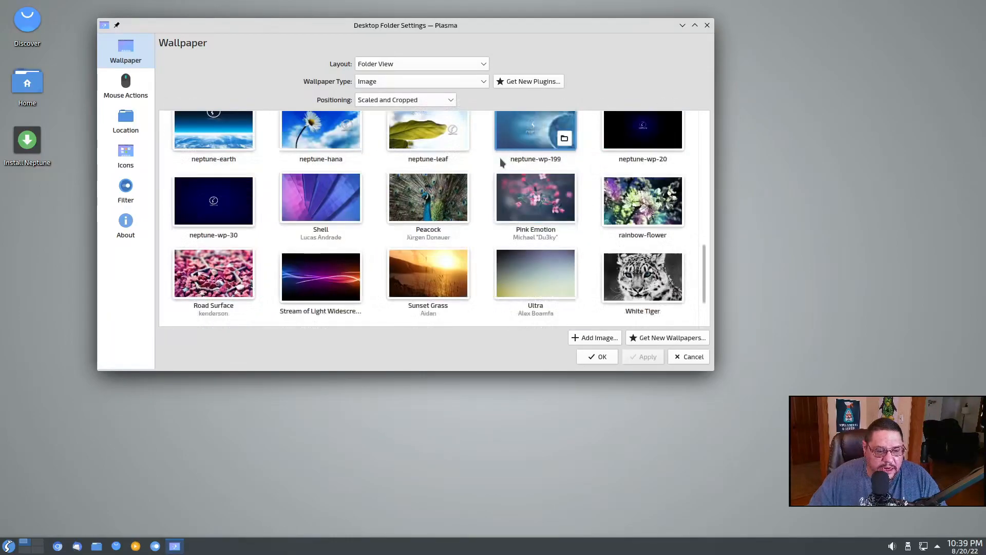
click(320, 276)
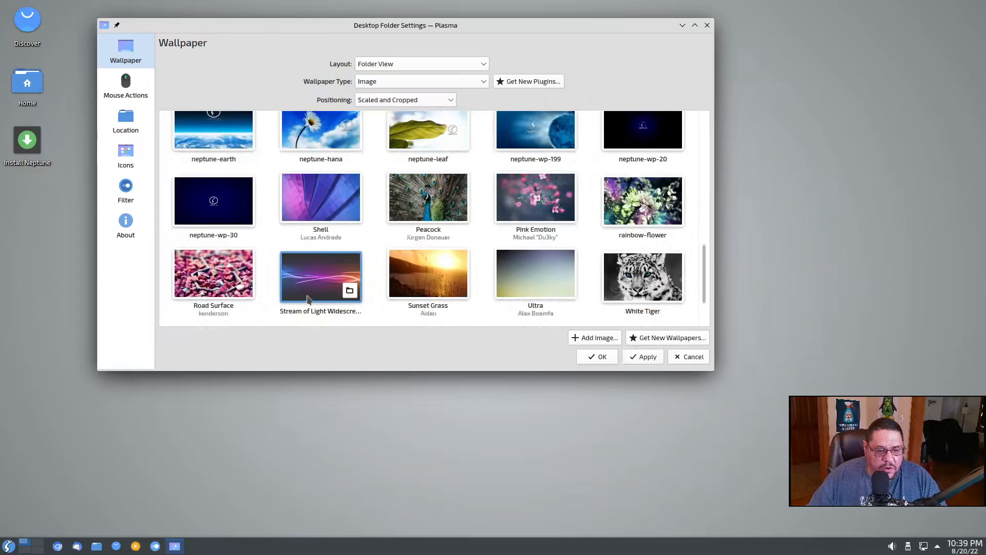
click(643, 357)
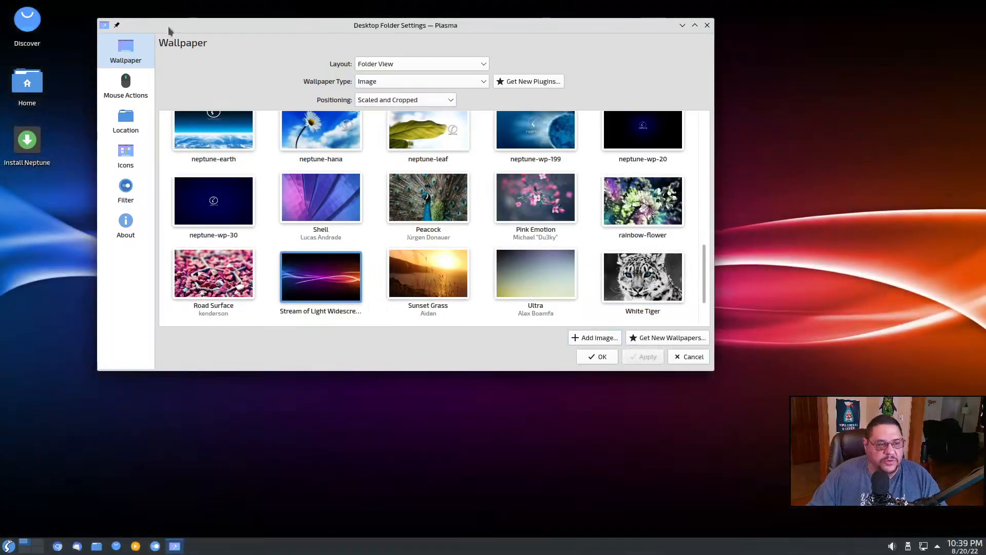
- Move the Desktop Folder Settings window aside and close it
drag(405, 25, 400, 51)
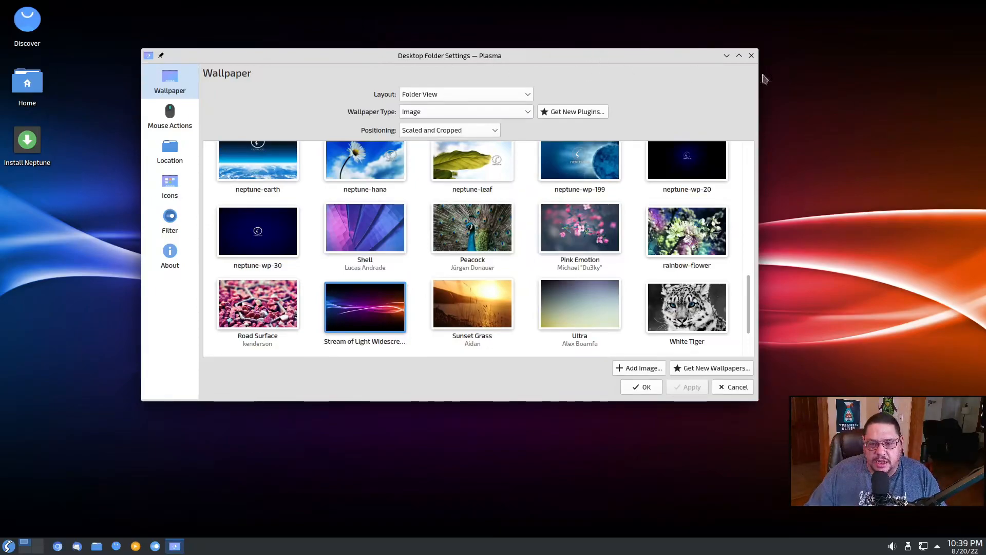
click(641, 387)
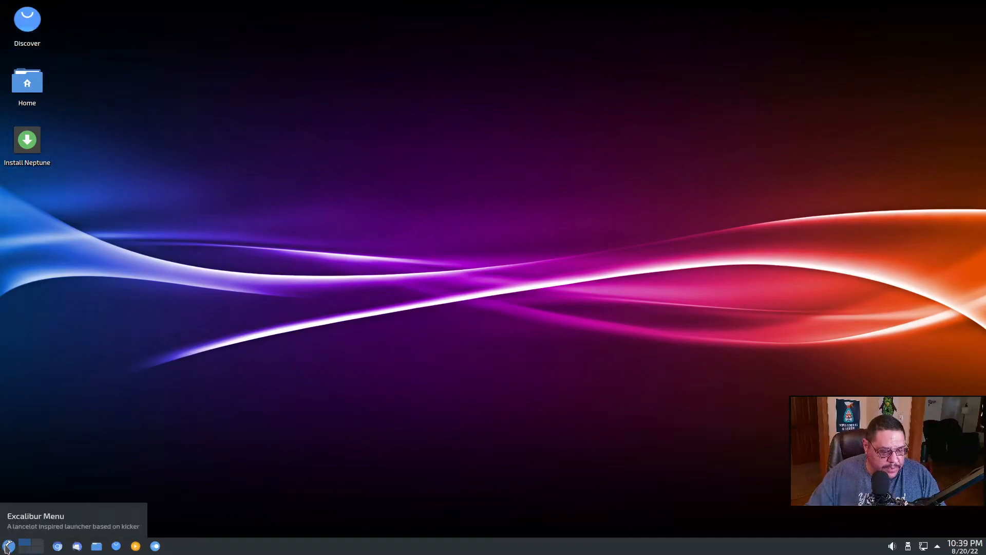
- Launch Chromium Web Browser from the Excalibur application menu
click(9, 545)
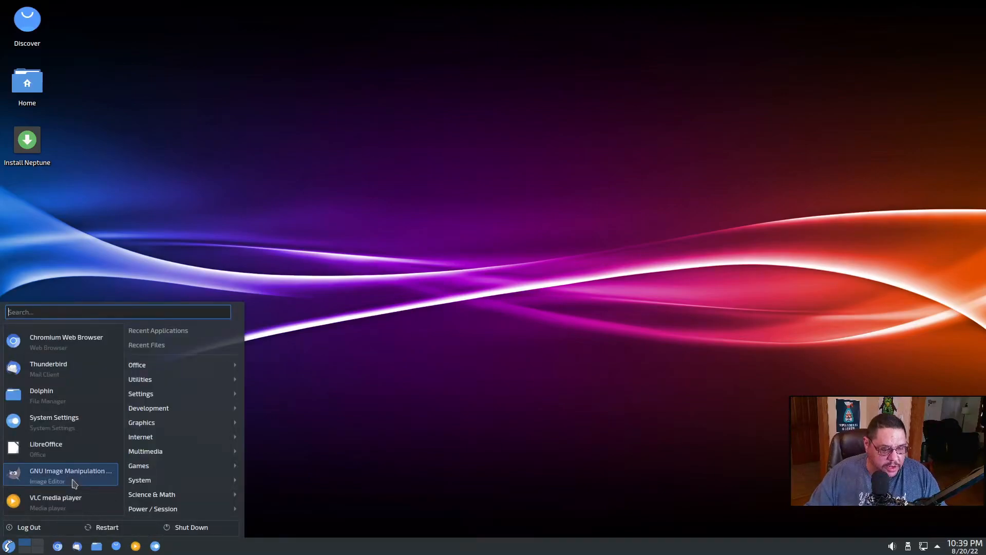
mouse_move(29, 462)
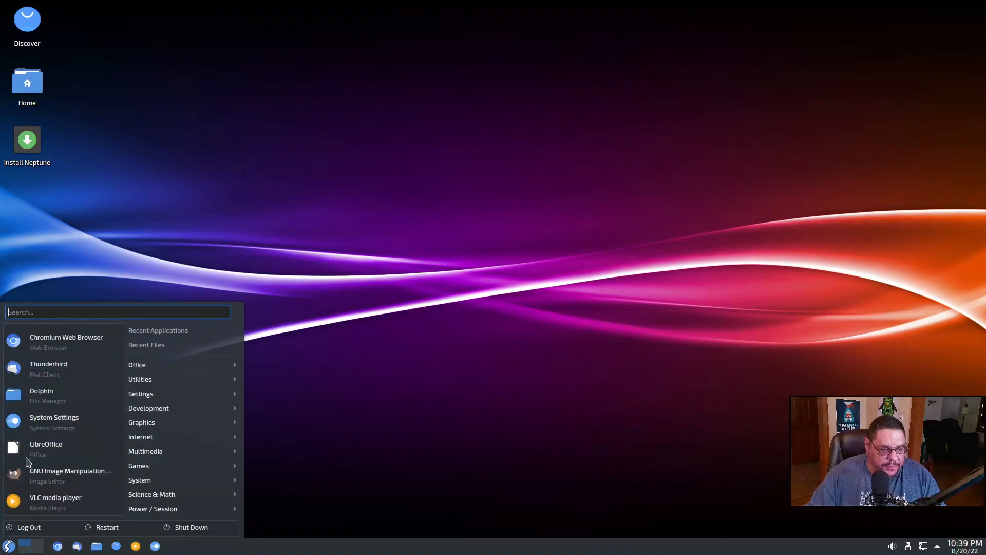
mouse_move(66, 492)
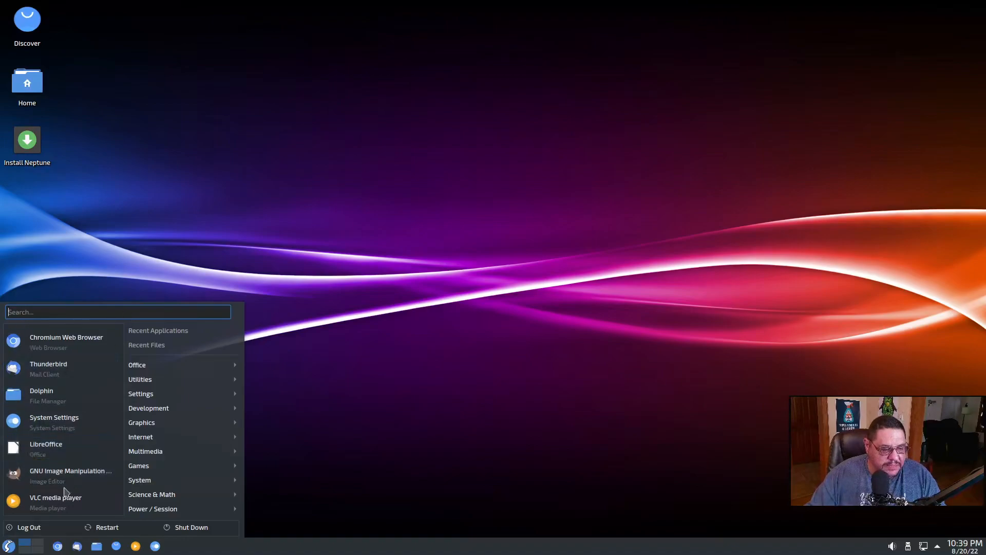
mouse_move(66, 340)
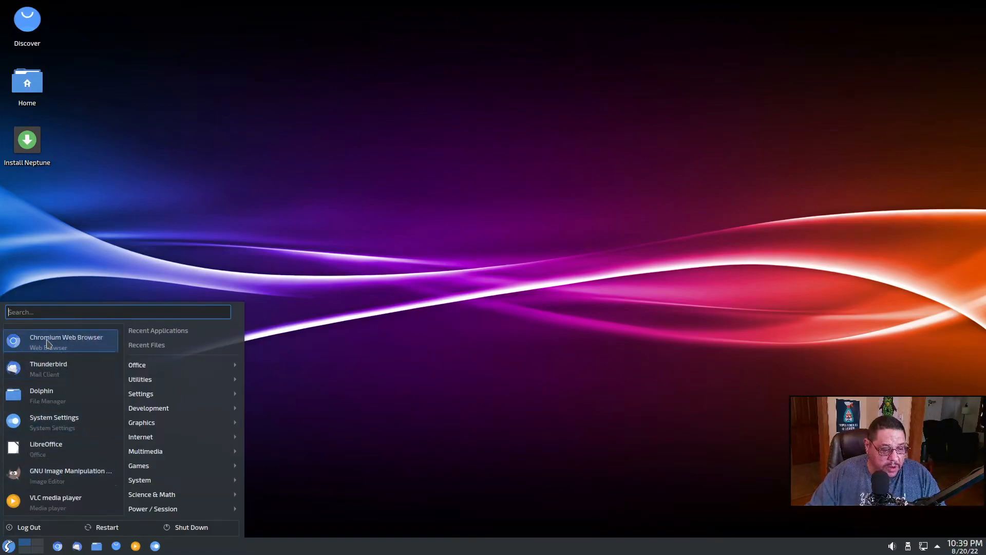
click(528, 278)
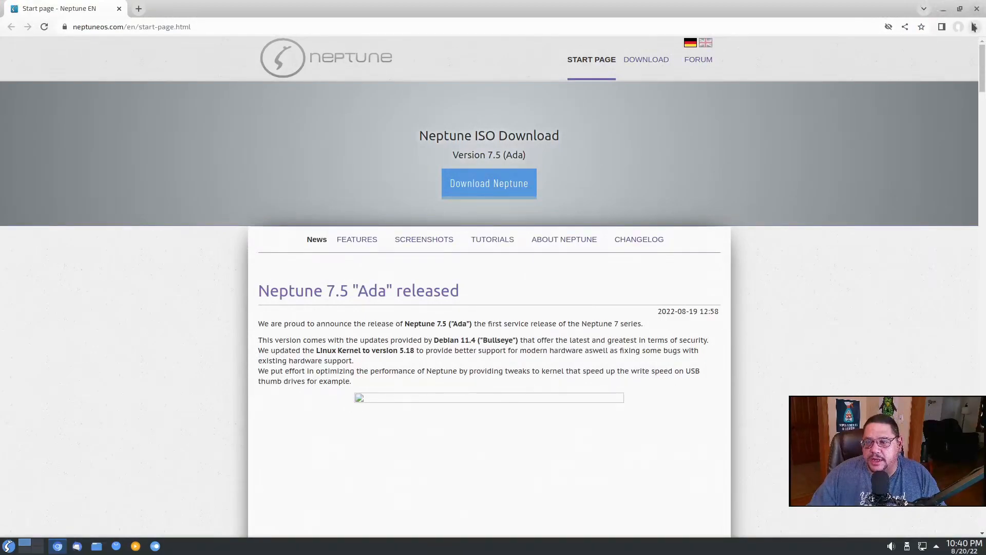
- Check About Chromium (version 104.0.5112.79 on Debian 11.4), then close the browser
click(976, 27)
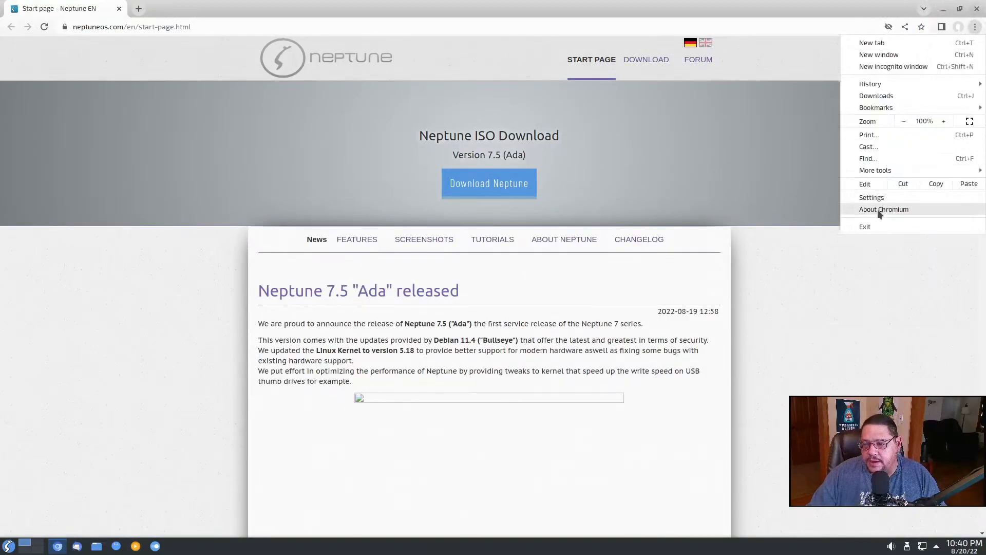
click(883, 209)
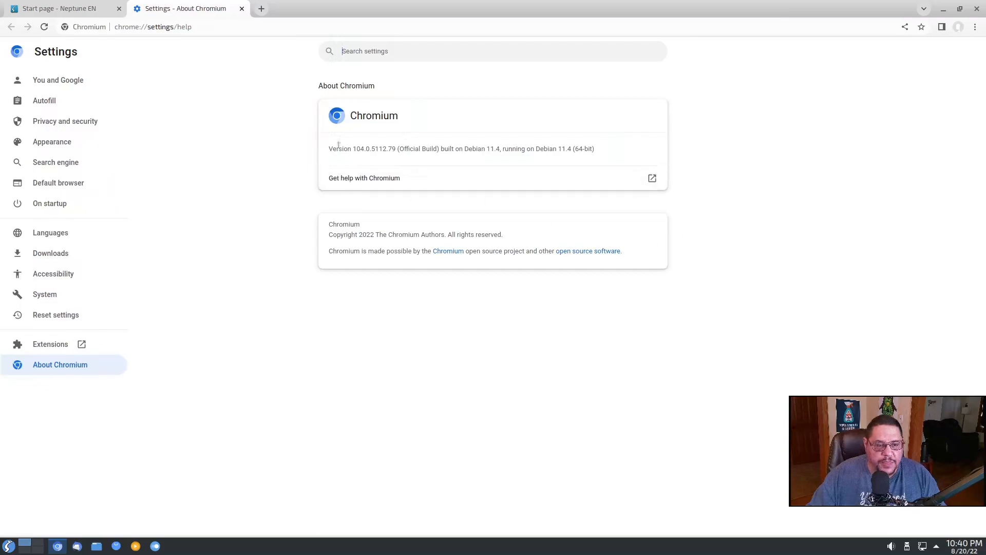
mouse_move(572, 171)
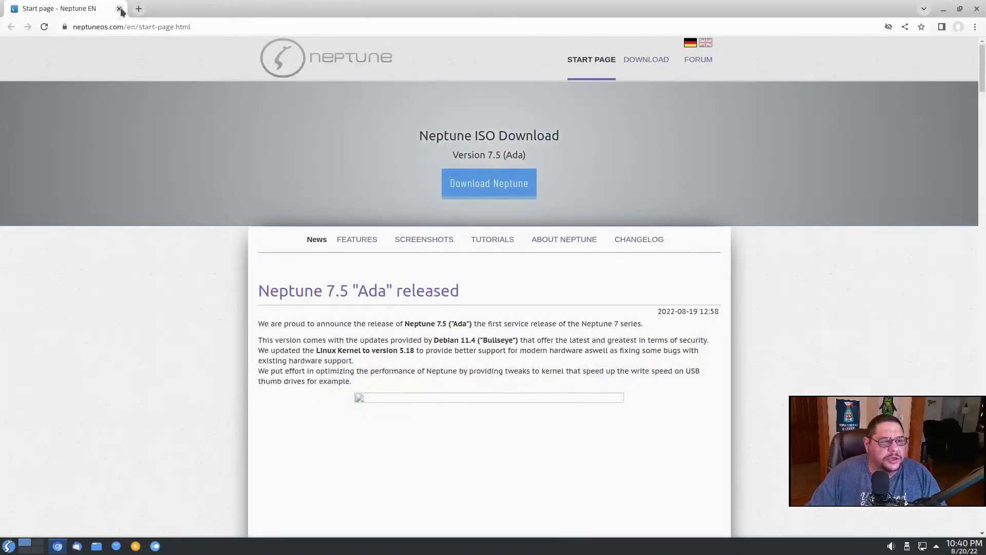
click(9, 545)
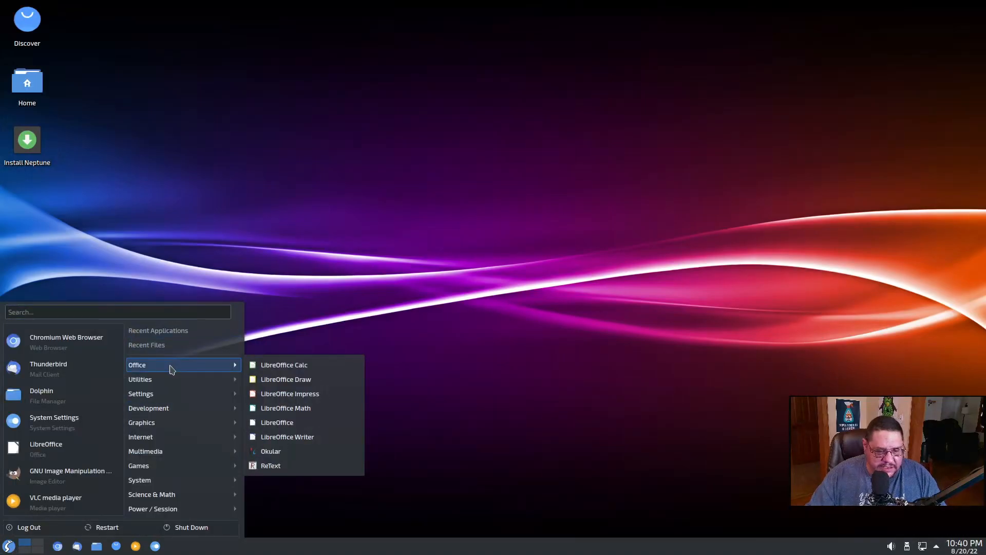
mouse_move(169, 379)
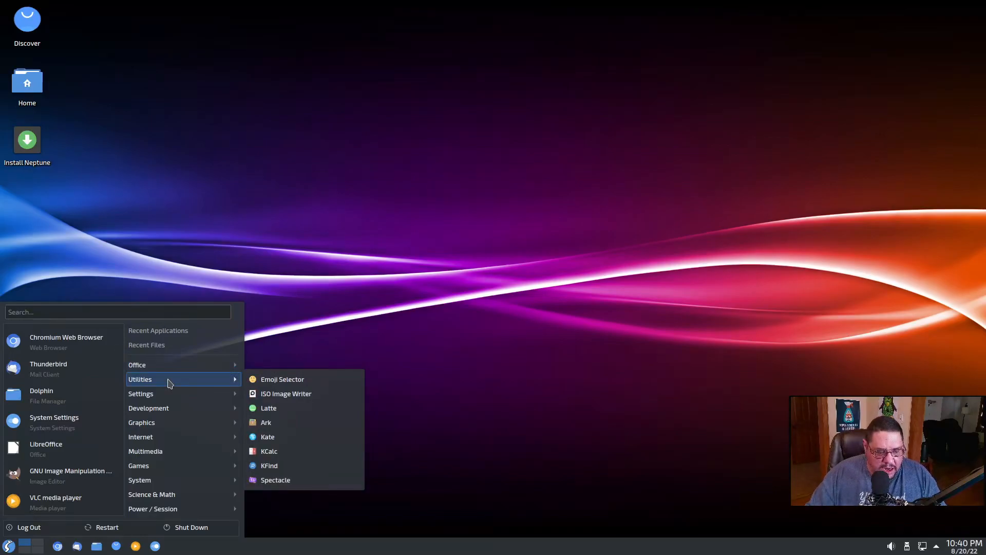
mouse_move(287, 394)
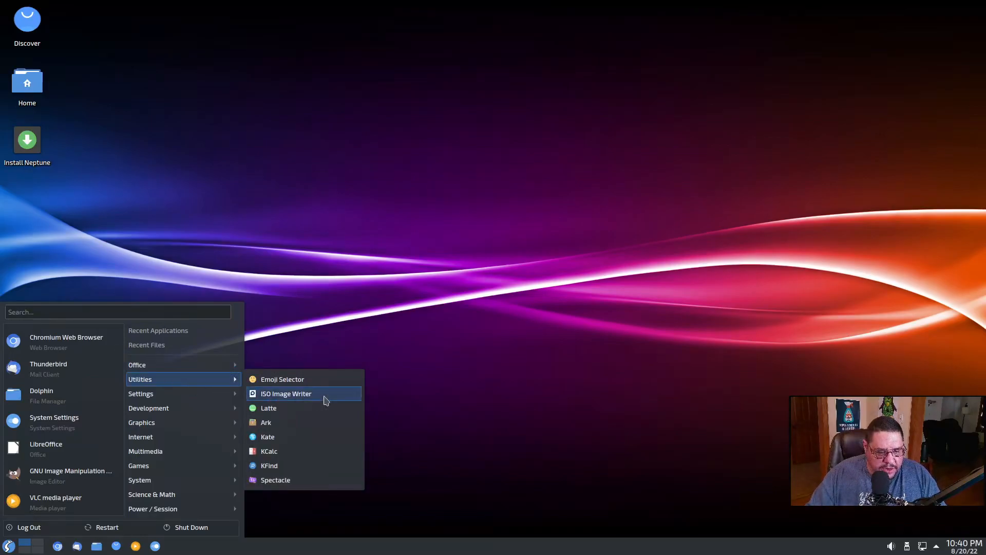
mouse_move(163, 364)
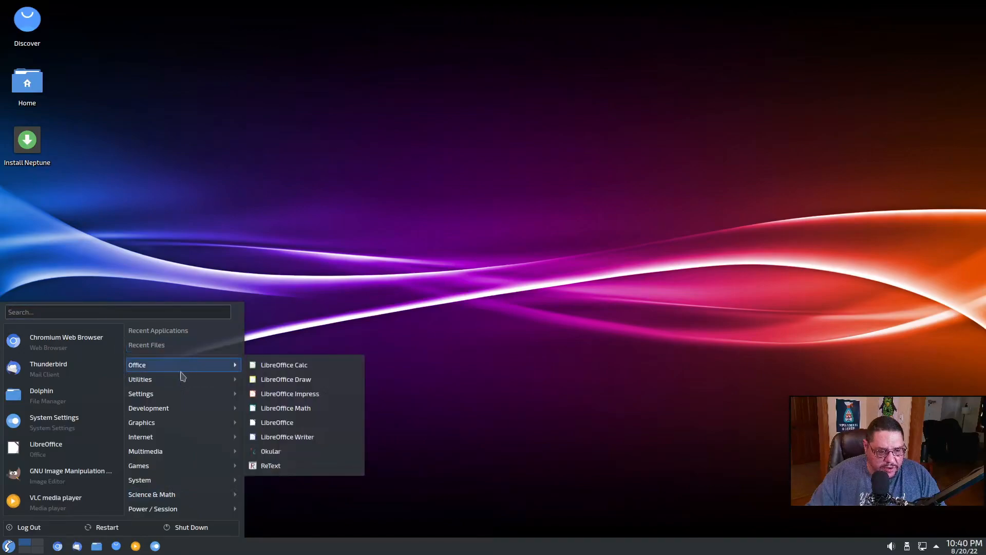
mouse_move(141, 394)
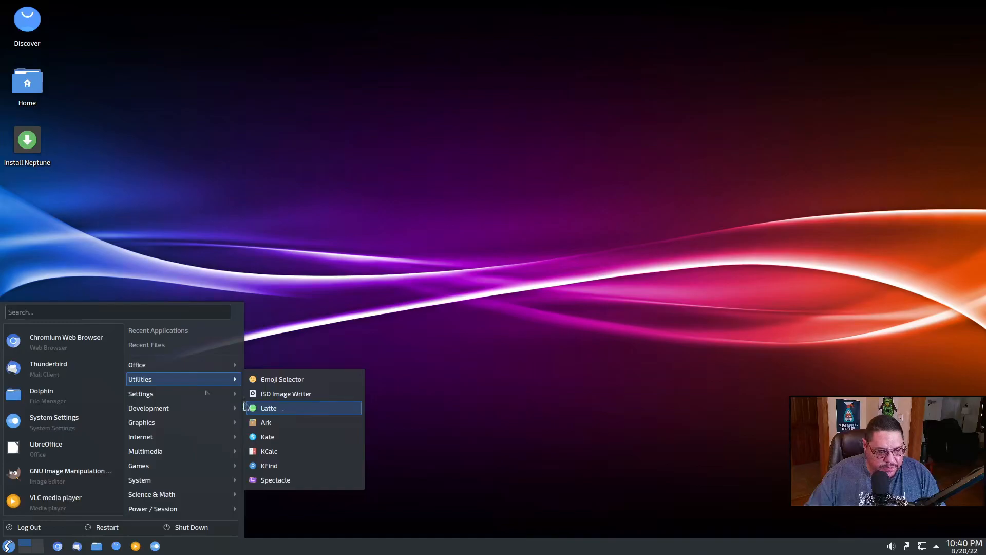
mouse_move(141, 393)
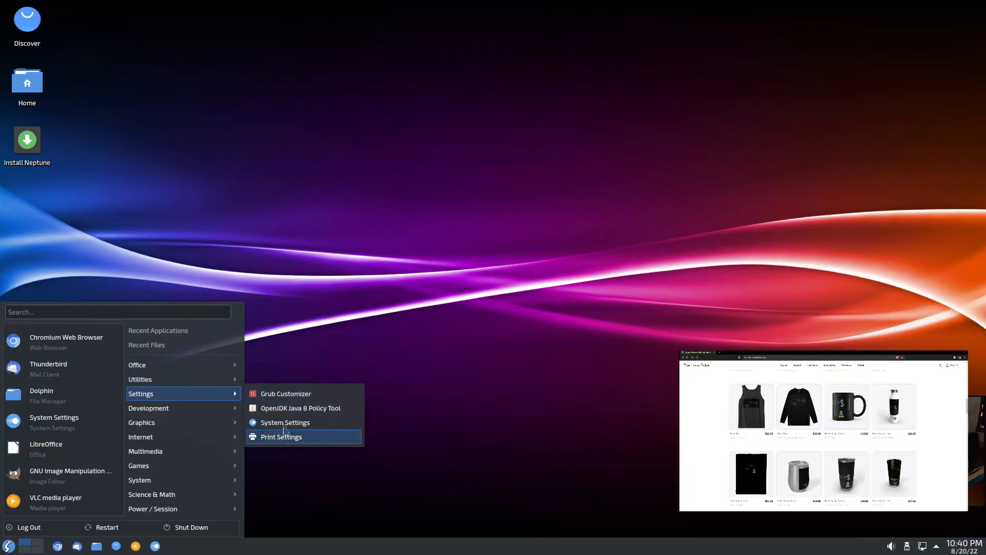
mouse_move(148, 408)
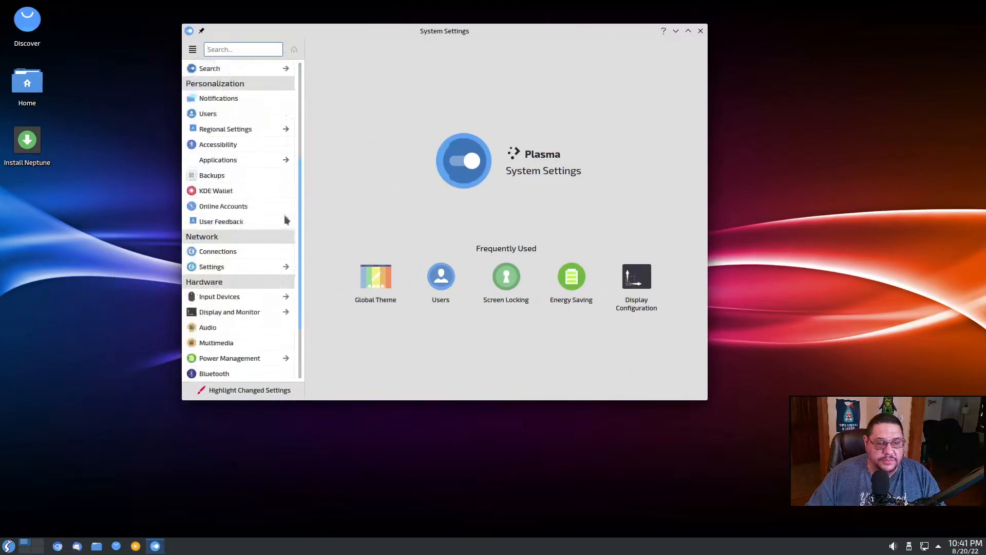
- Show the System Information page under System Administration with Neptune 7.5 details
scroll(down, 3)
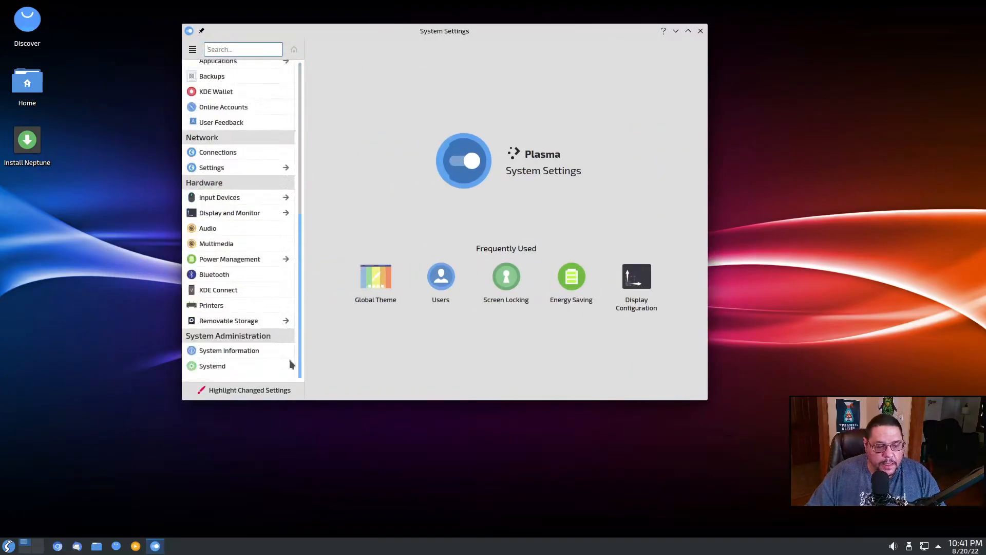
click(229, 350)
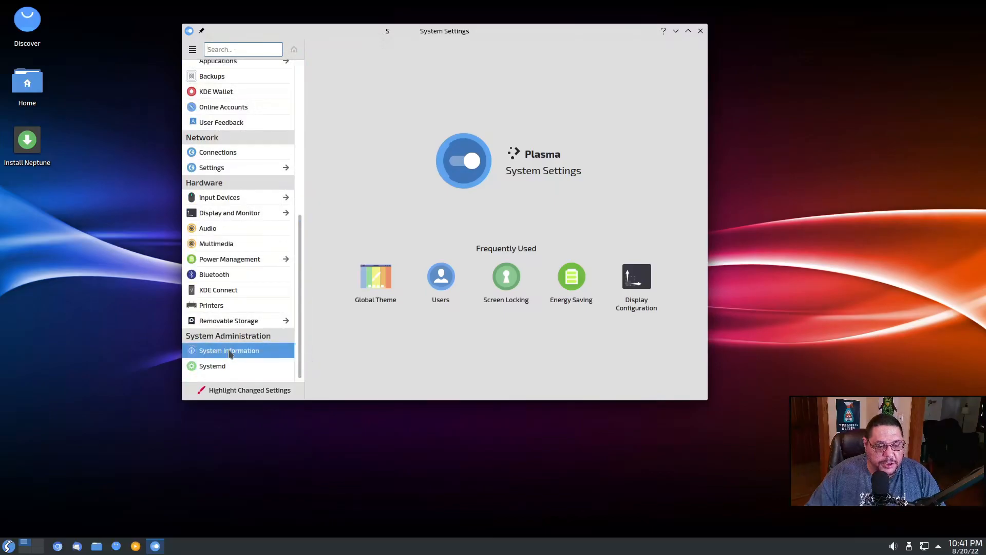
click(229, 350)
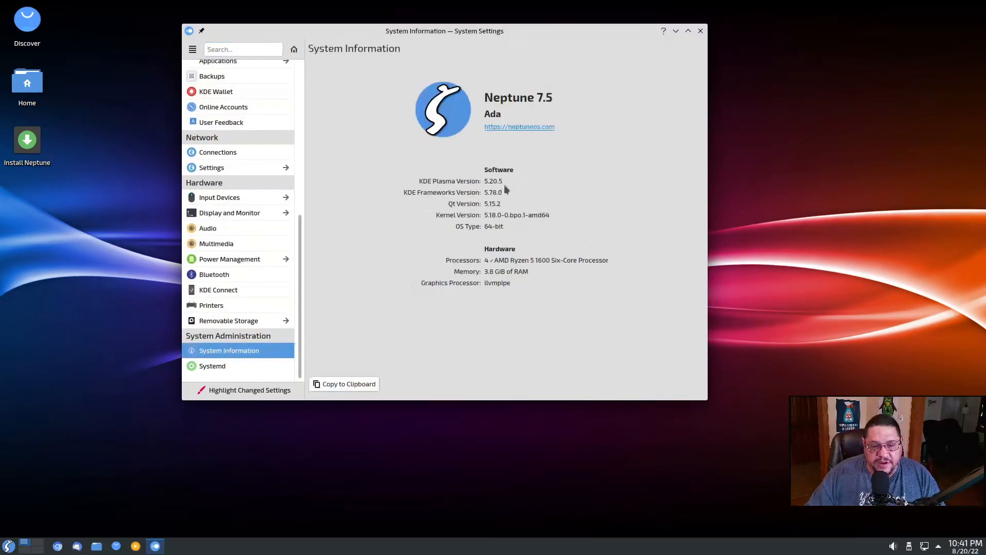
mouse_move(502, 202)
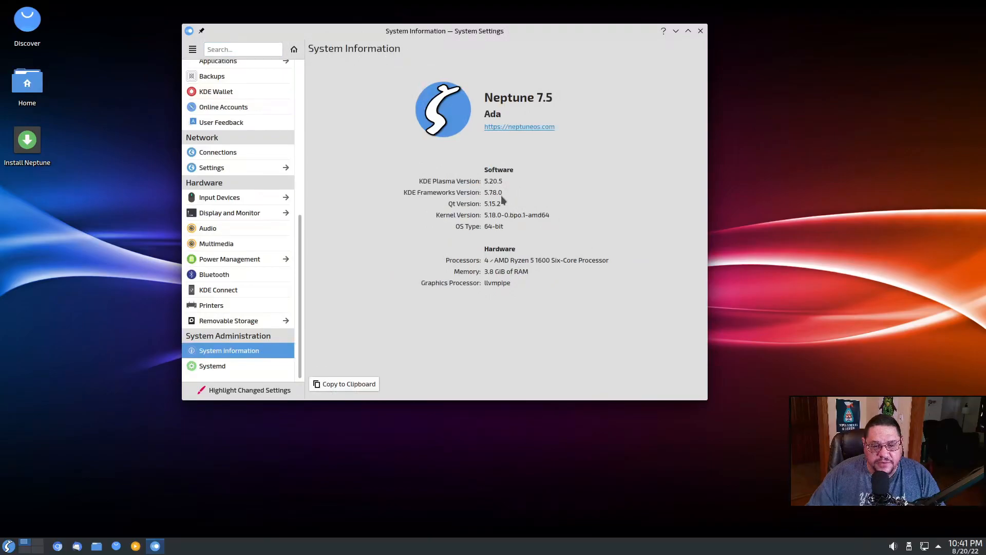
mouse_move(517, 213)
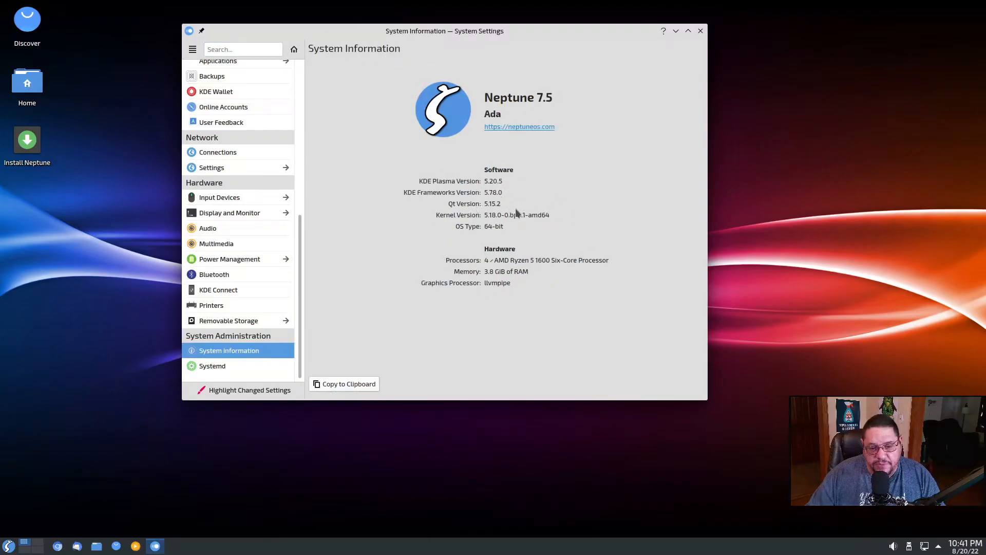
mouse_move(277, 189)
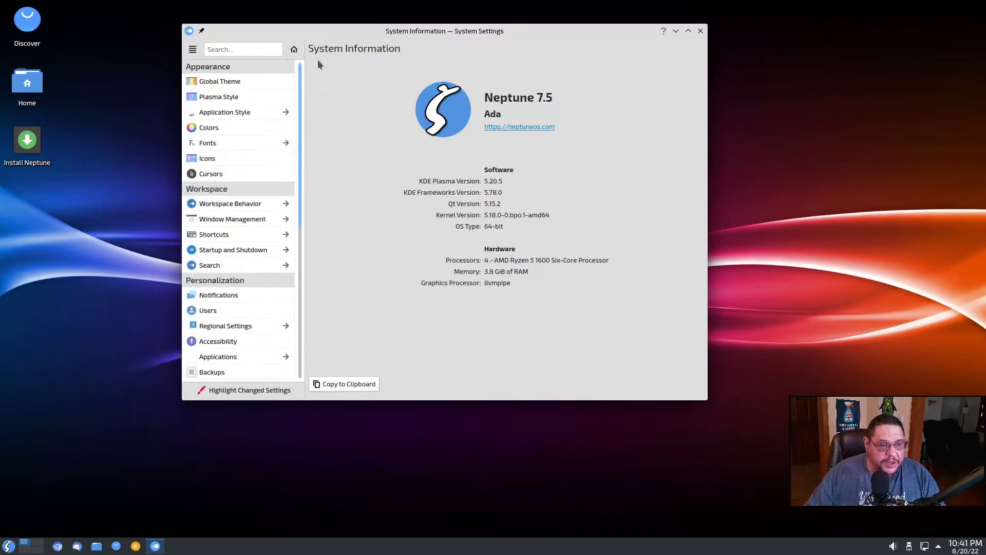
- Try Netrunner Blue X and Neptune Dark, then apply the Netrunner Black X global theme
click(218, 80)
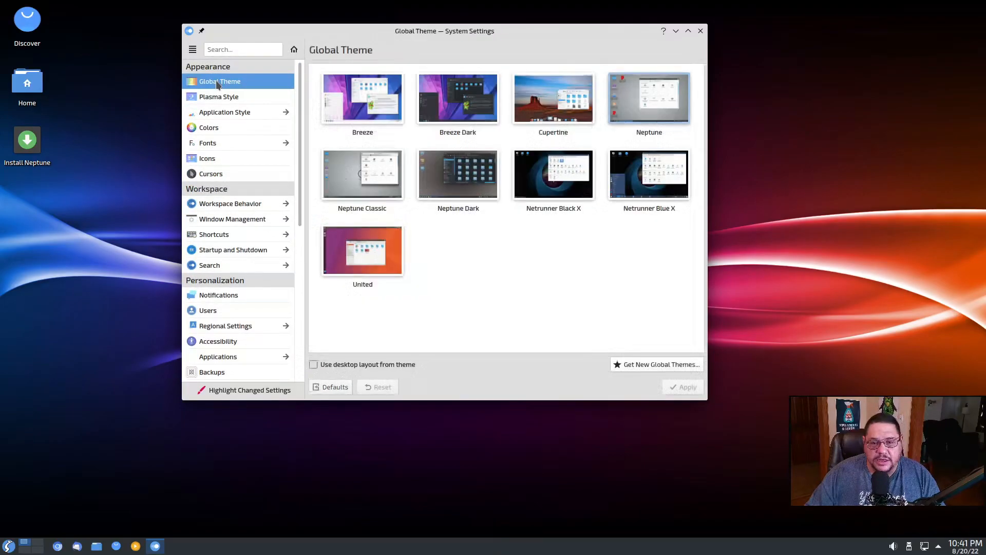
click(648, 175)
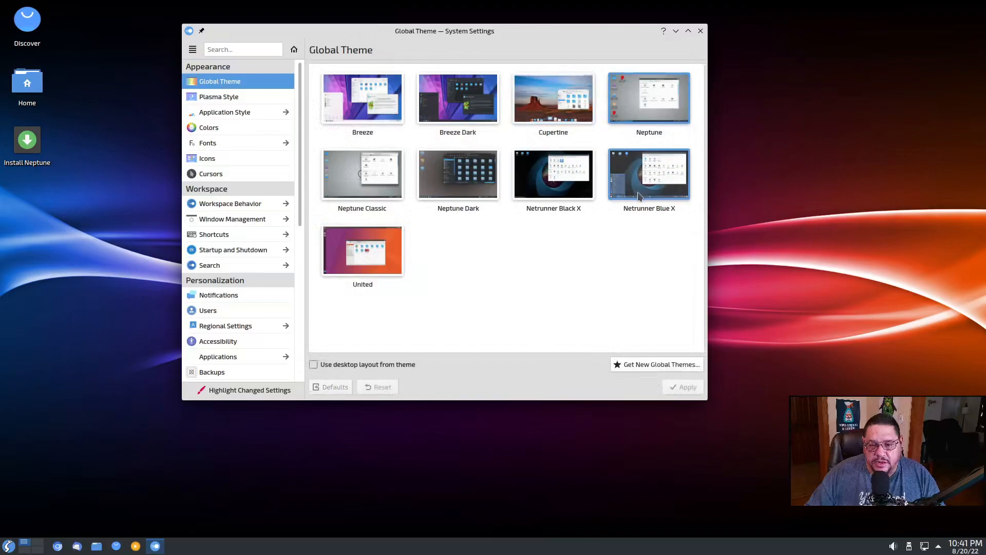
mouse_move(553, 175)
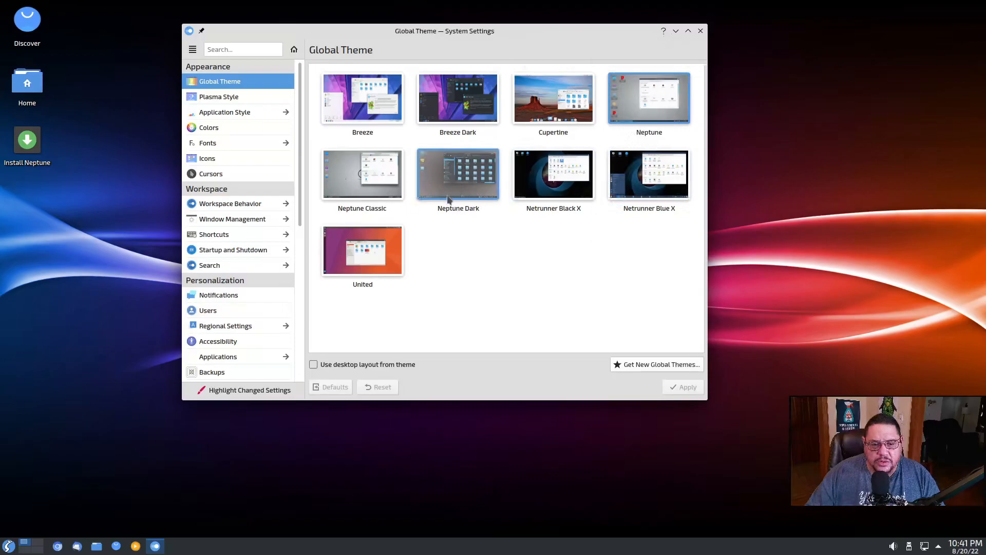
click(458, 175)
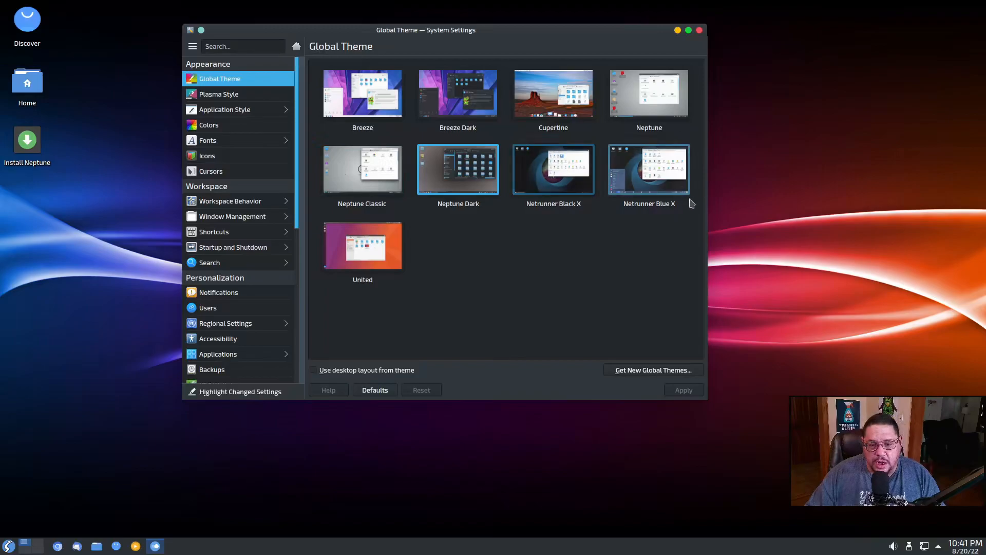
click(552, 170)
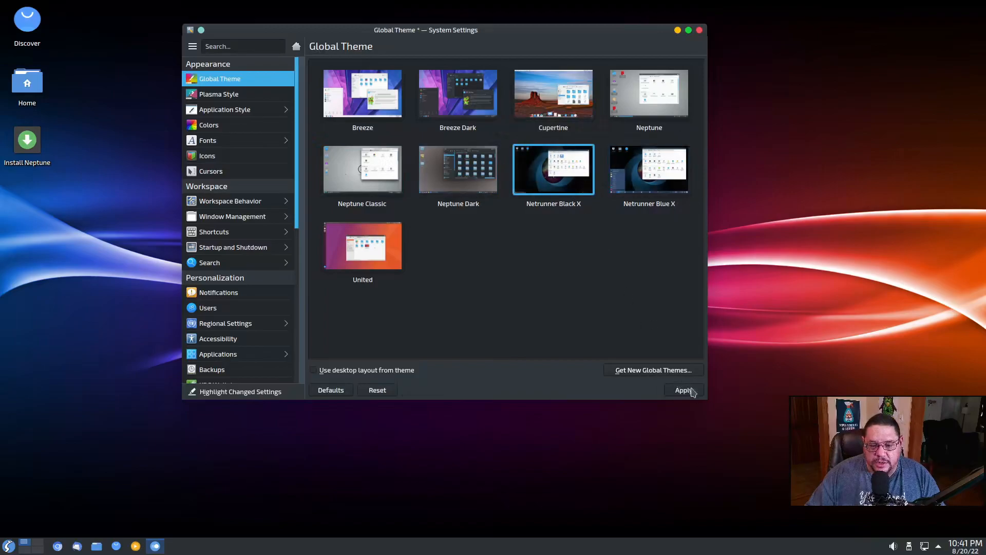
click(684, 389)
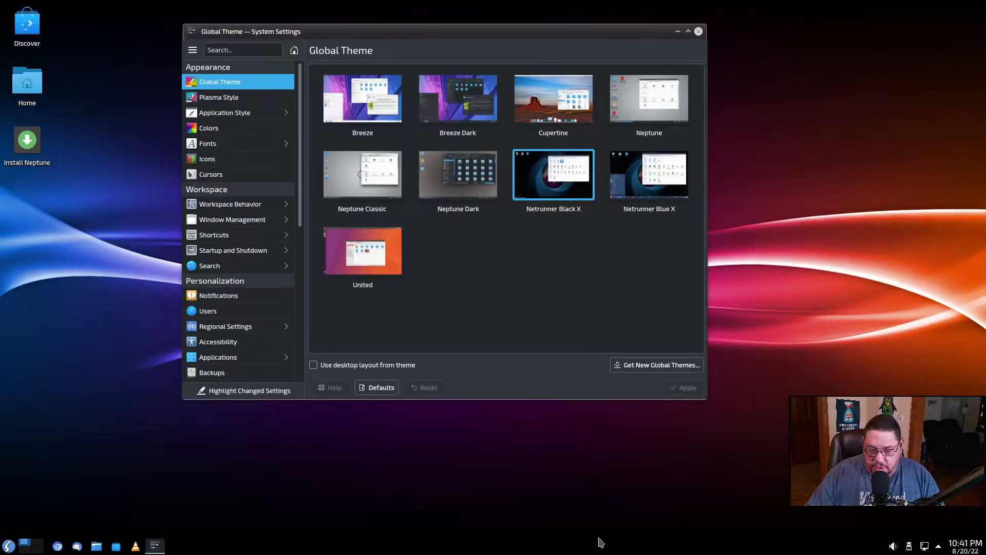
mouse_move(561, 486)
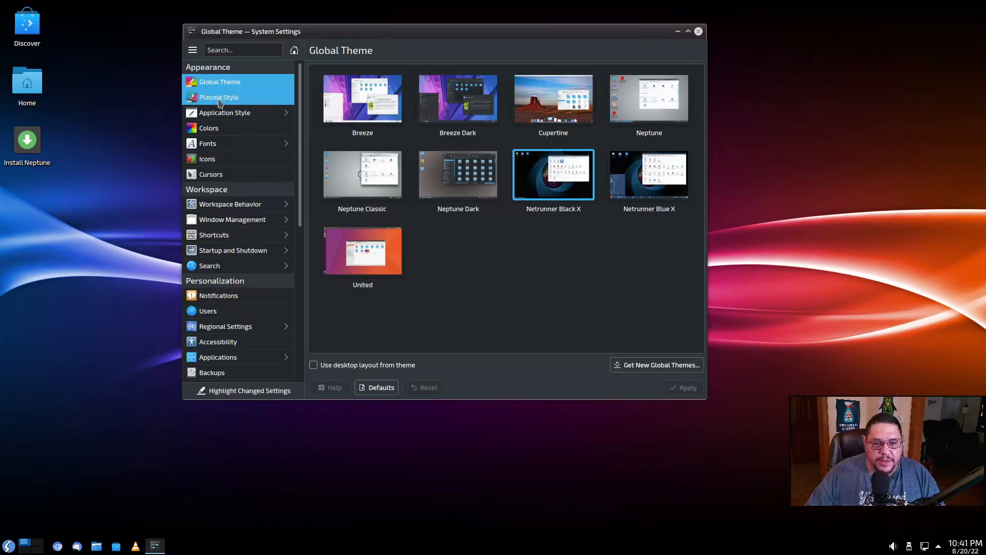
- Preview the Air and Black X Plasma styles, then close System Settings
click(218, 97)
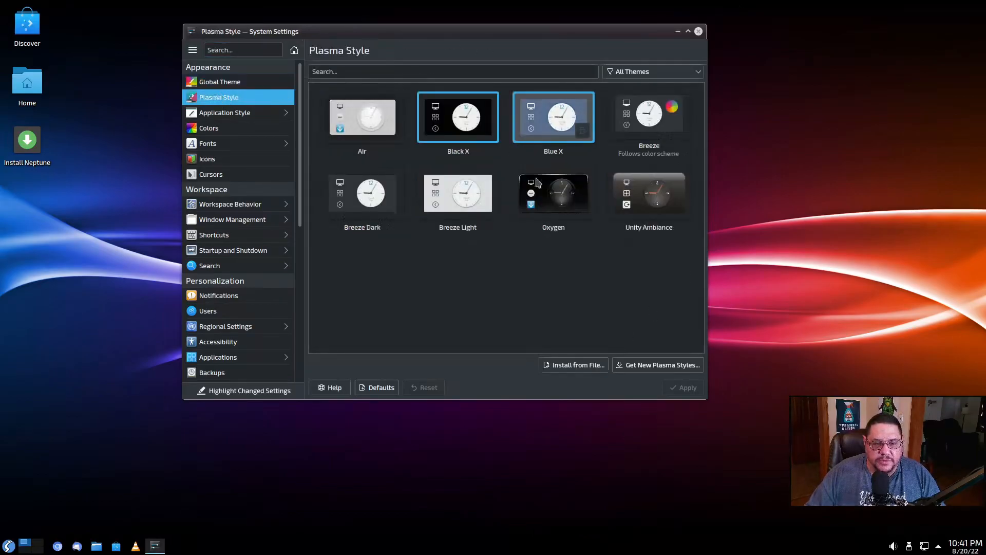
click(362, 116)
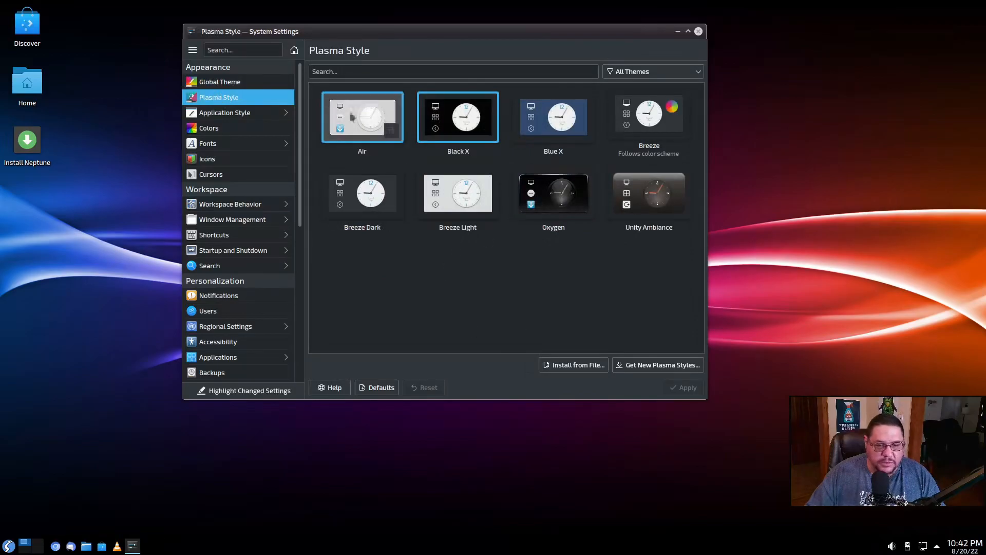
click(457, 117)
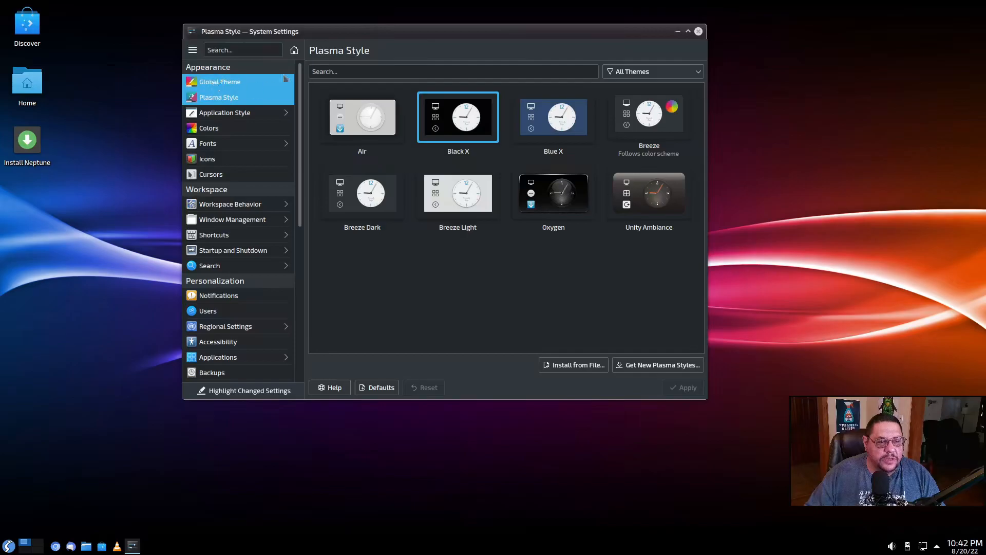
click(697, 31)
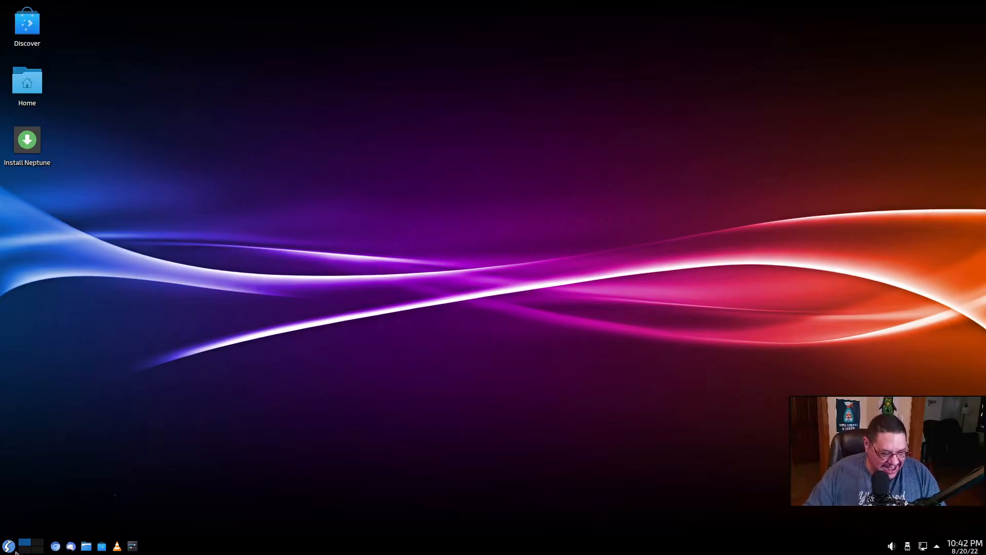
right_click(484, 314)
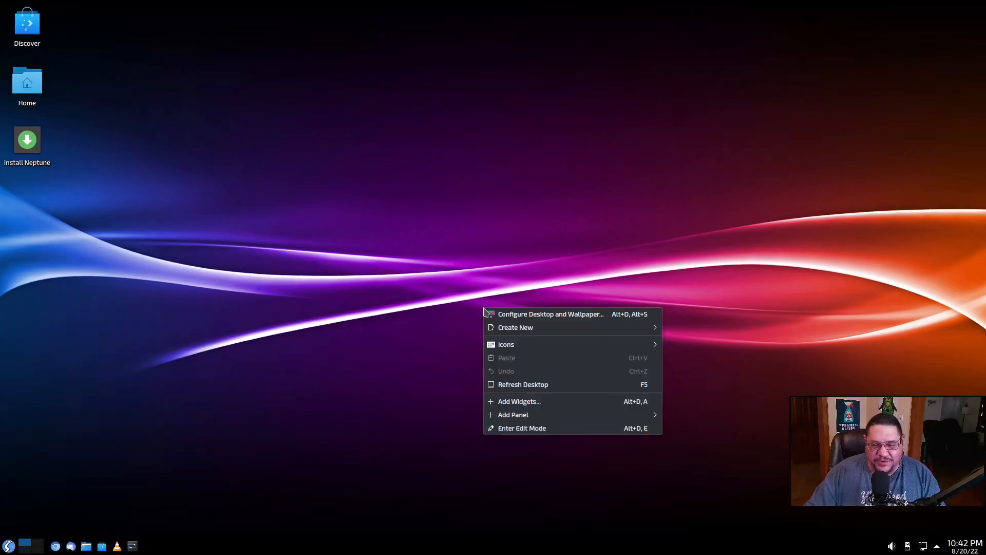
mouse_move(422, 176)
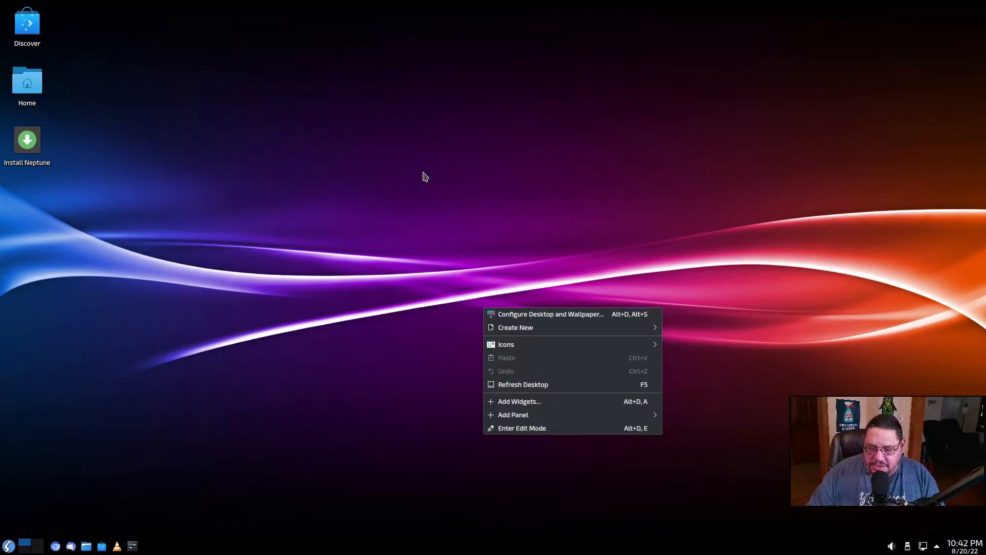
click(402, 196)
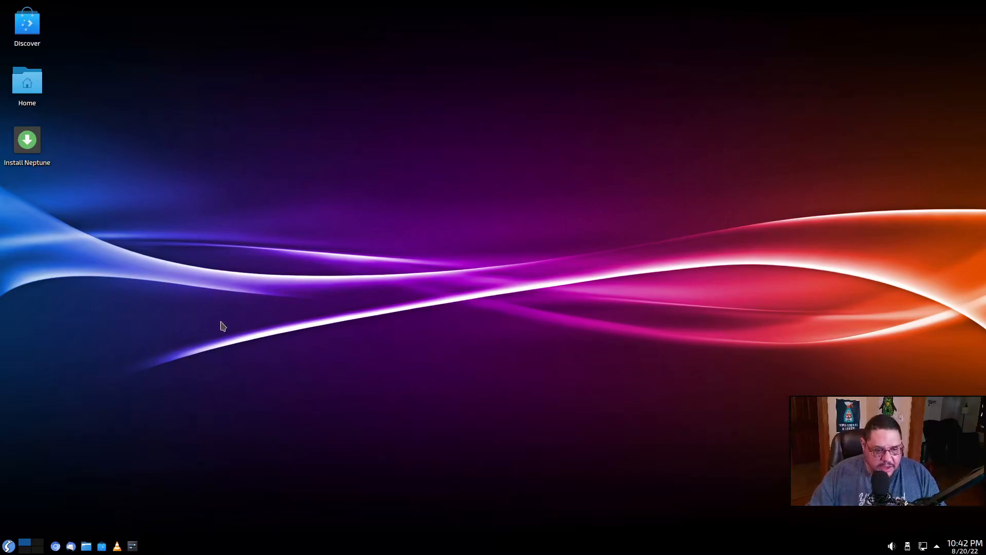
mouse_move(504, 293)
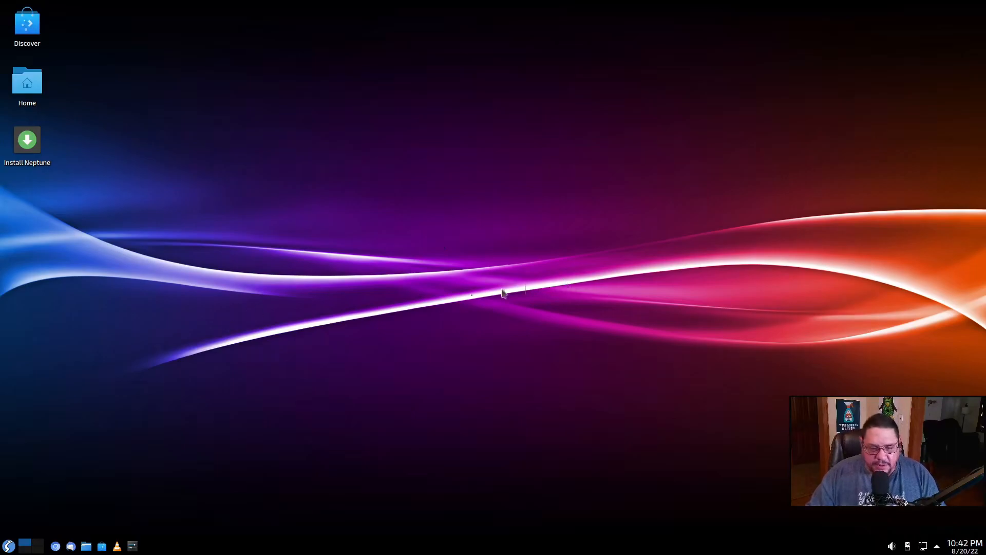
mouse_move(450, 291)
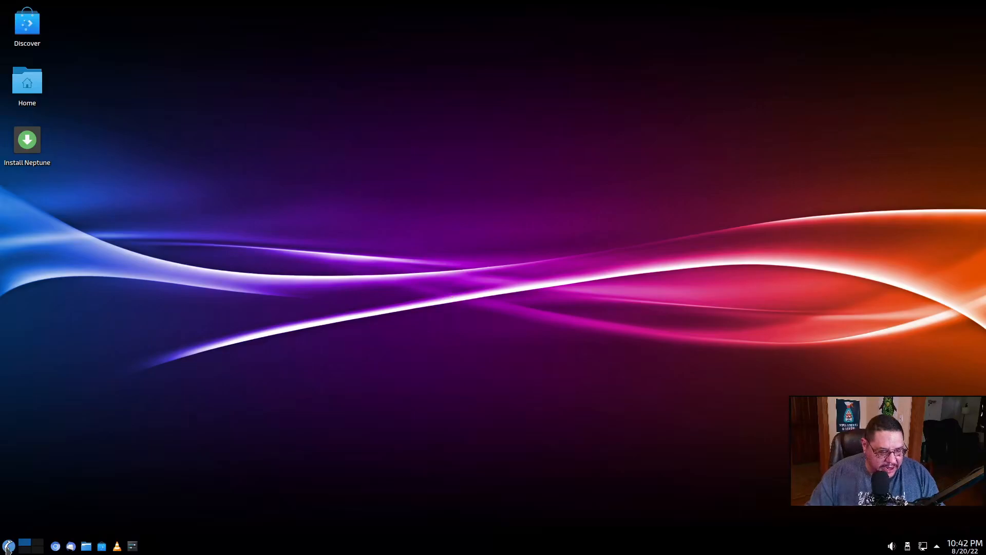
- Bring up the application launcher from the panel to browse its categories
click(8, 546)
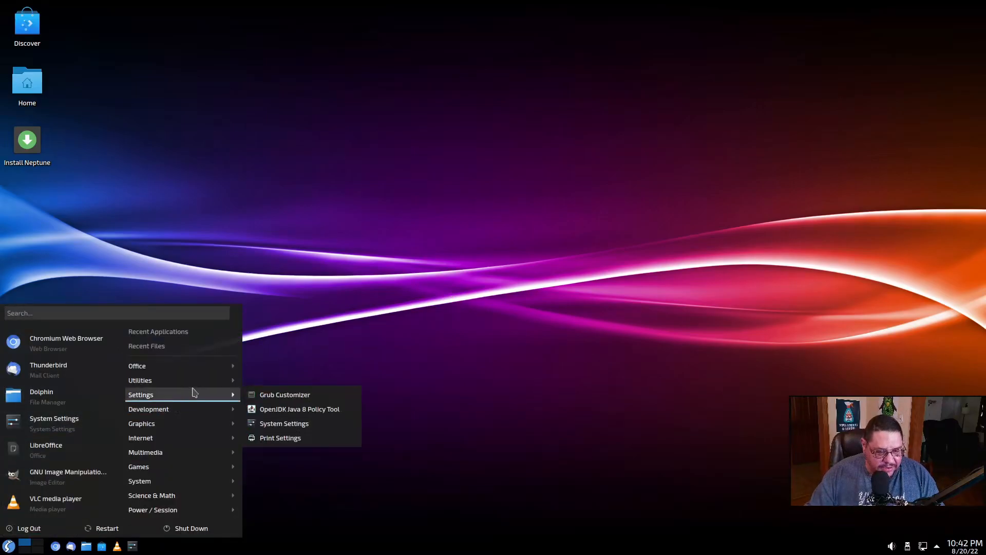
mouse_move(148, 409)
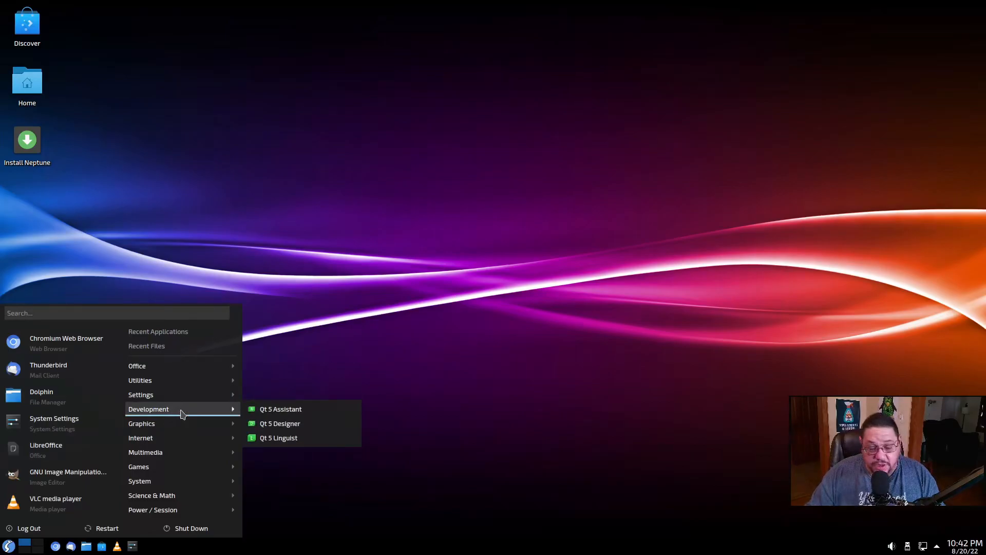
mouse_move(176, 430)
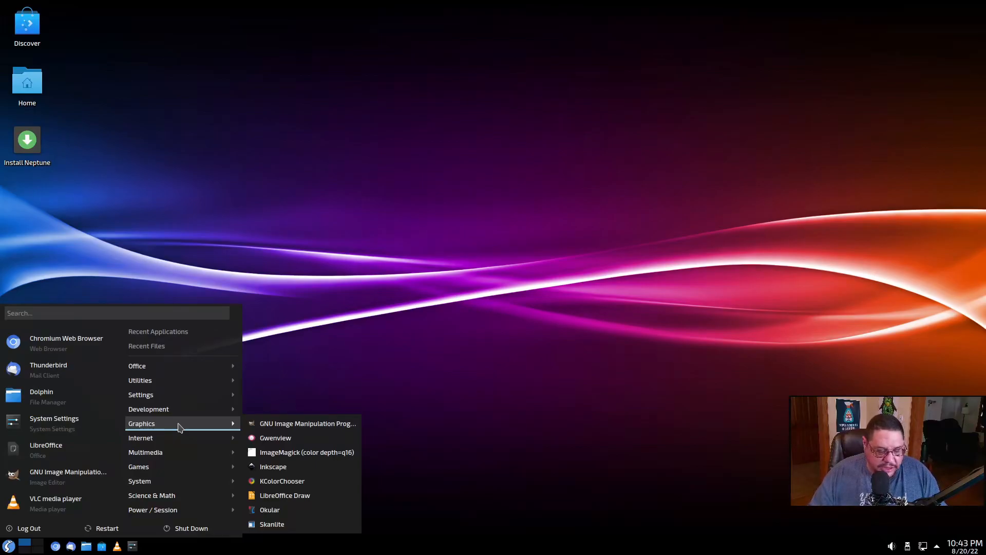
mouse_move(140, 438)
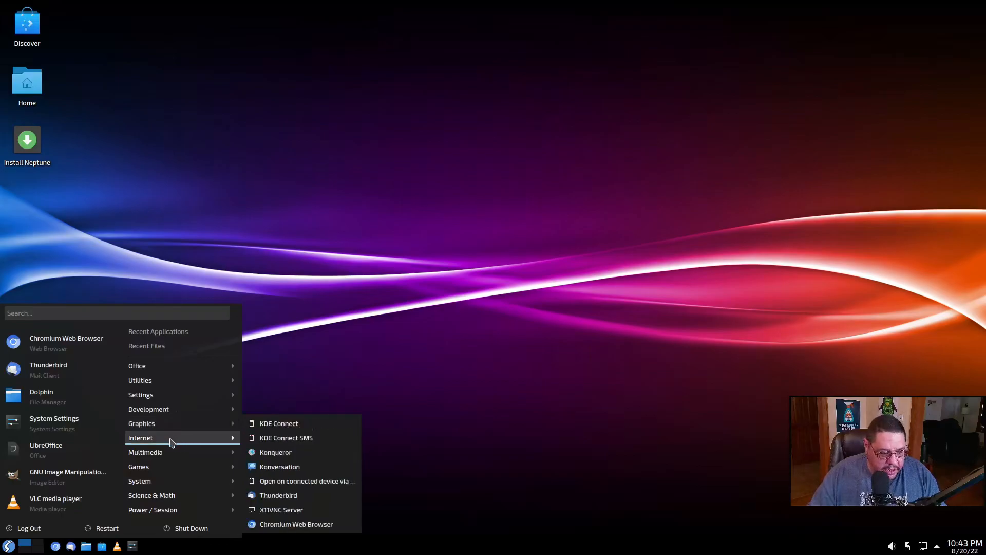
mouse_move(280, 467)
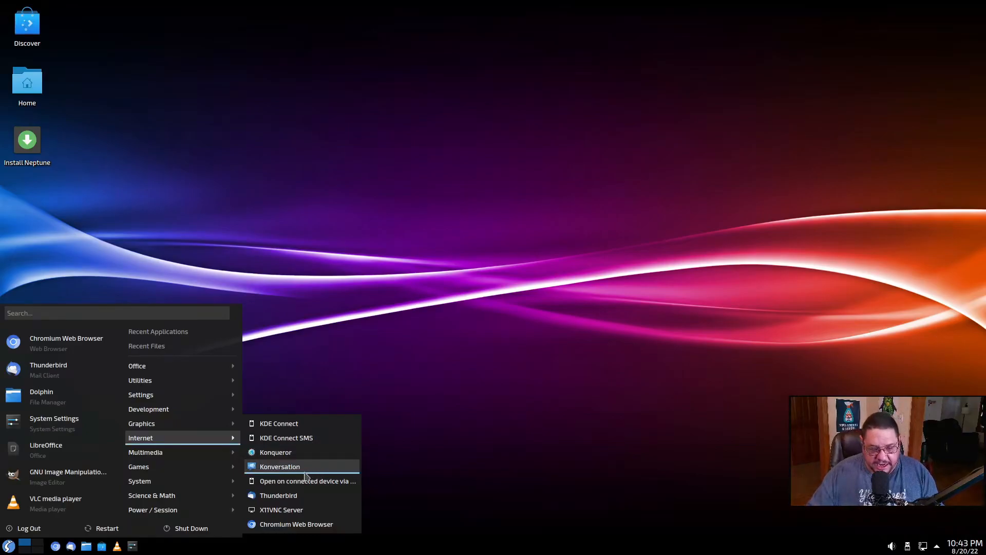
mouse_move(308, 495)
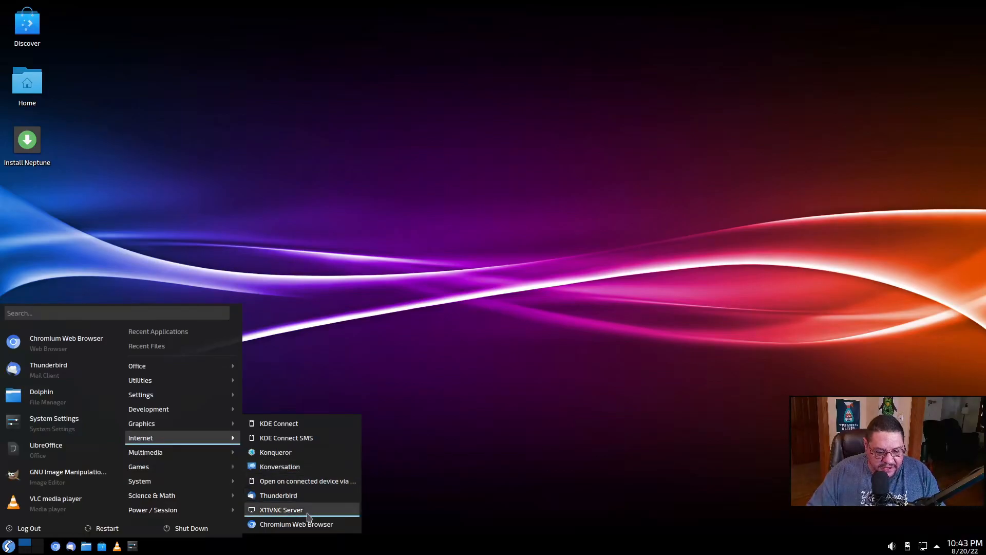
mouse_move(308, 528)
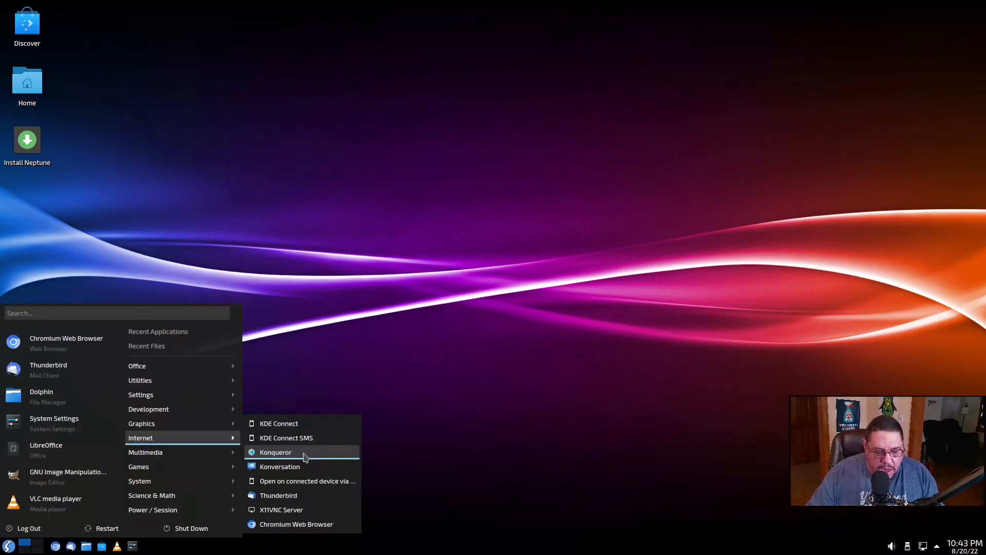
mouse_move(293, 438)
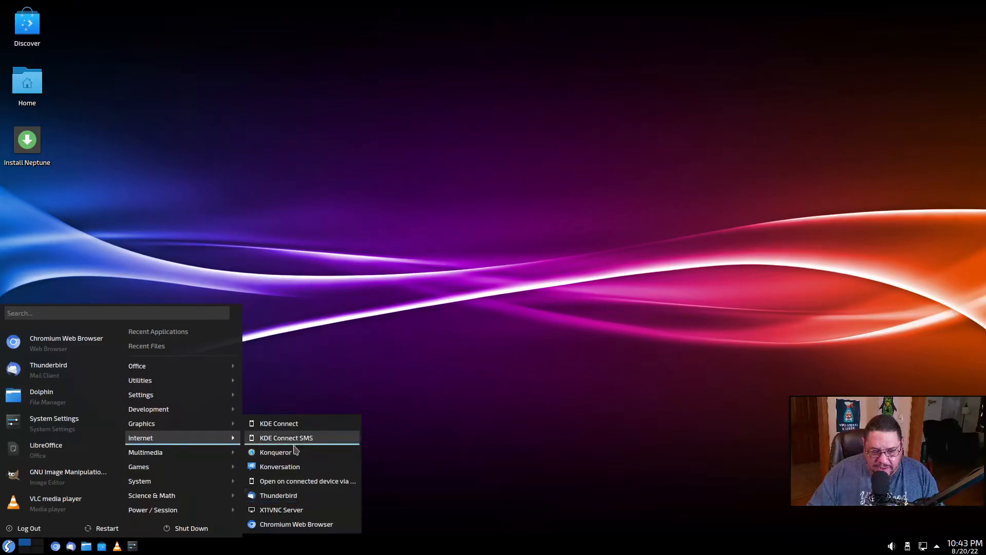
mouse_move(275, 452)
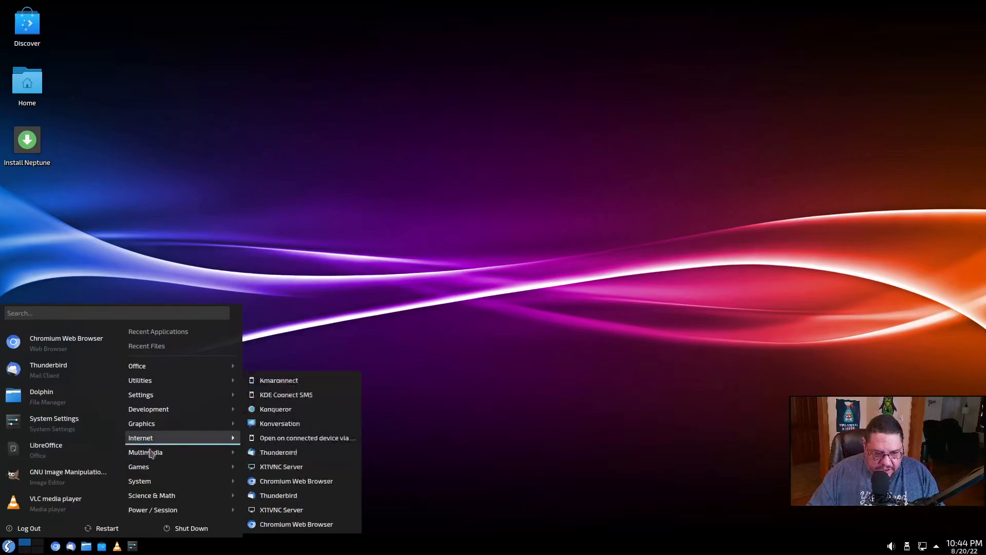
mouse_move(144, 452)
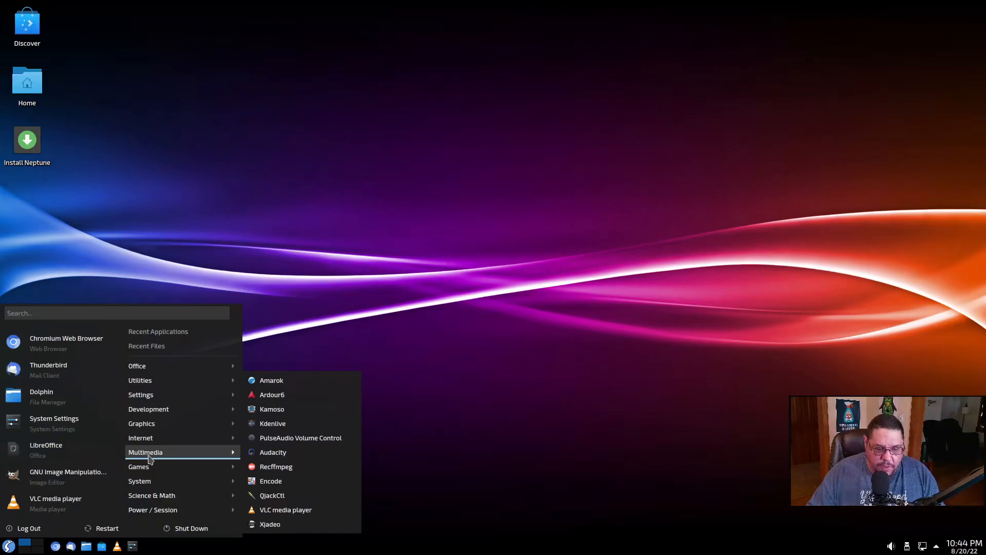
mouse_move(181, 456)
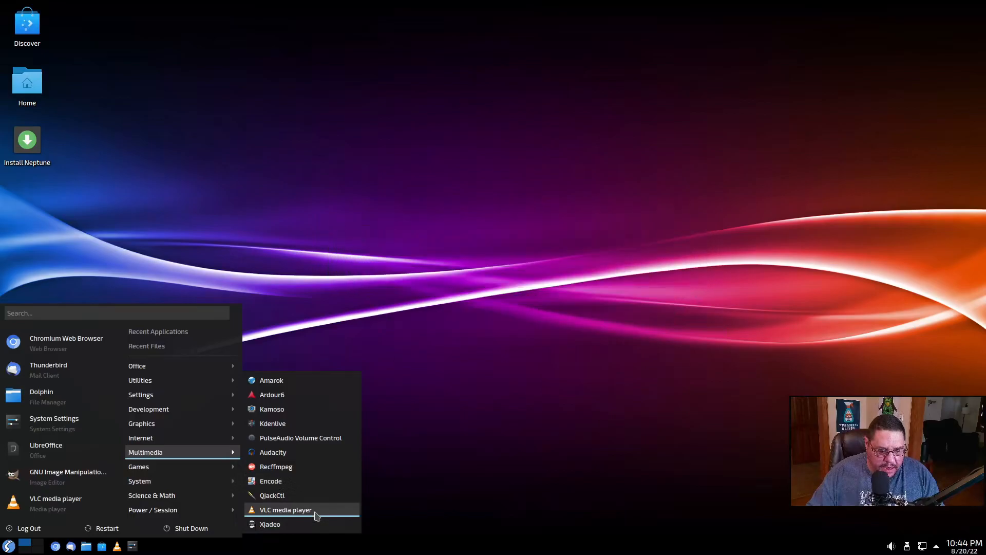
mouse_move(289, 528)
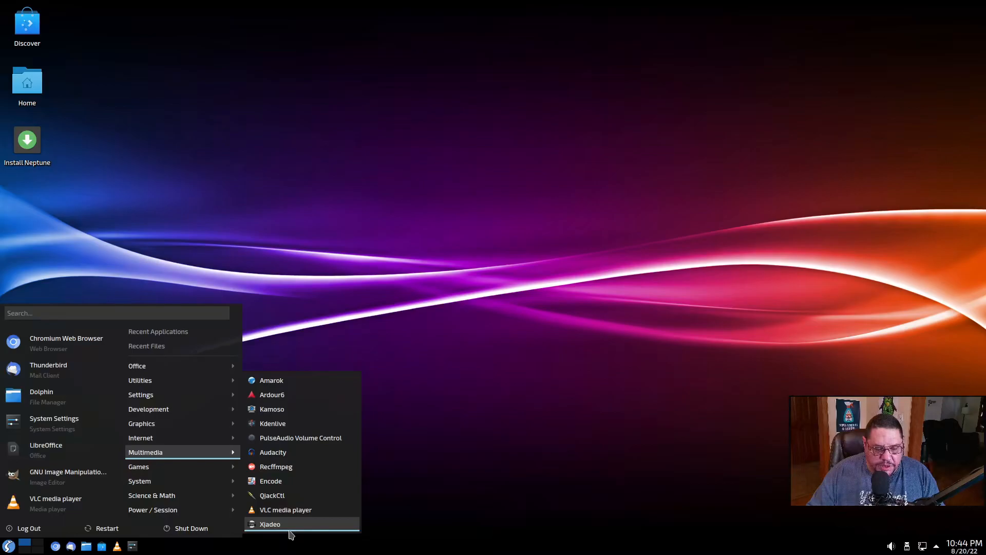
mouse_move(139, 467)
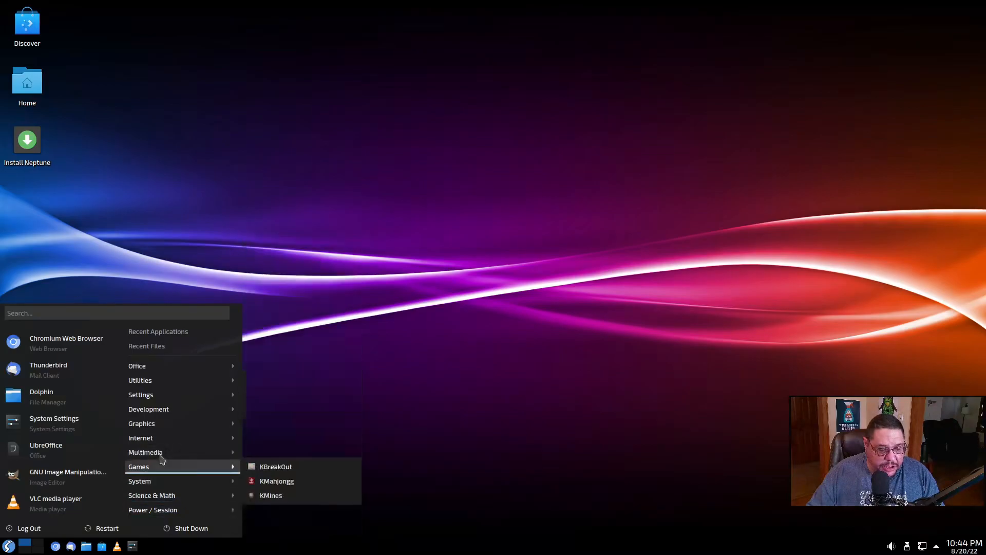
mouse_move(276, 467)
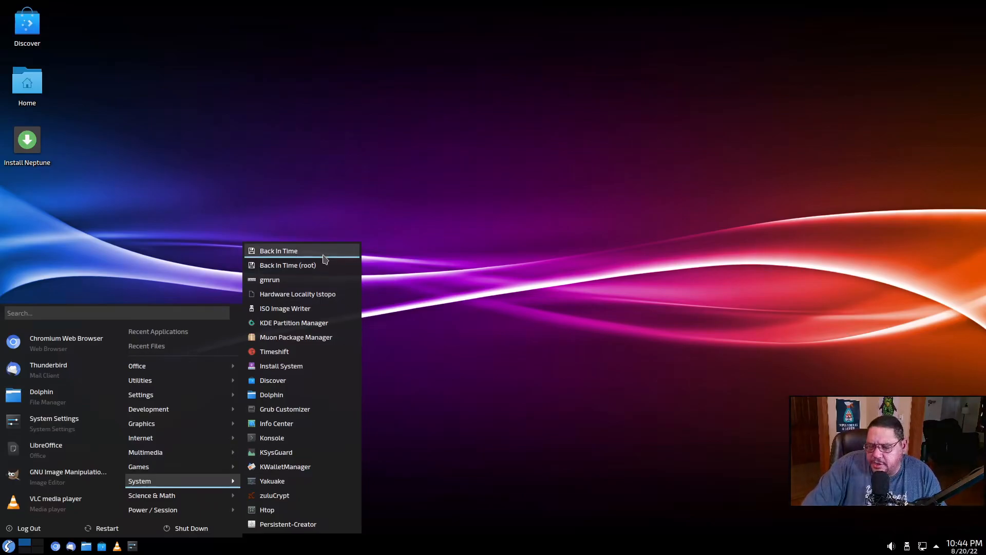
mouse_move(327, 280)
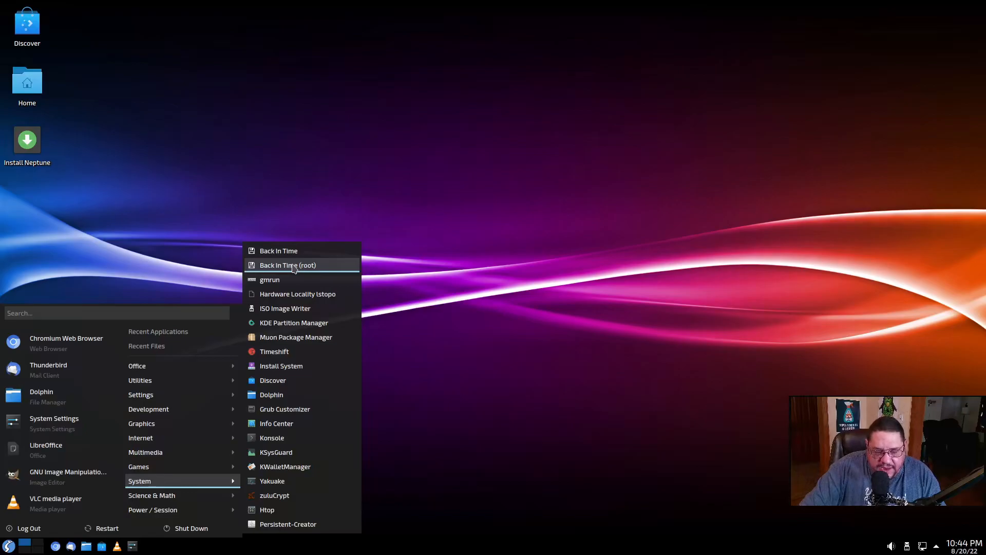
mouse_move(301, 250)
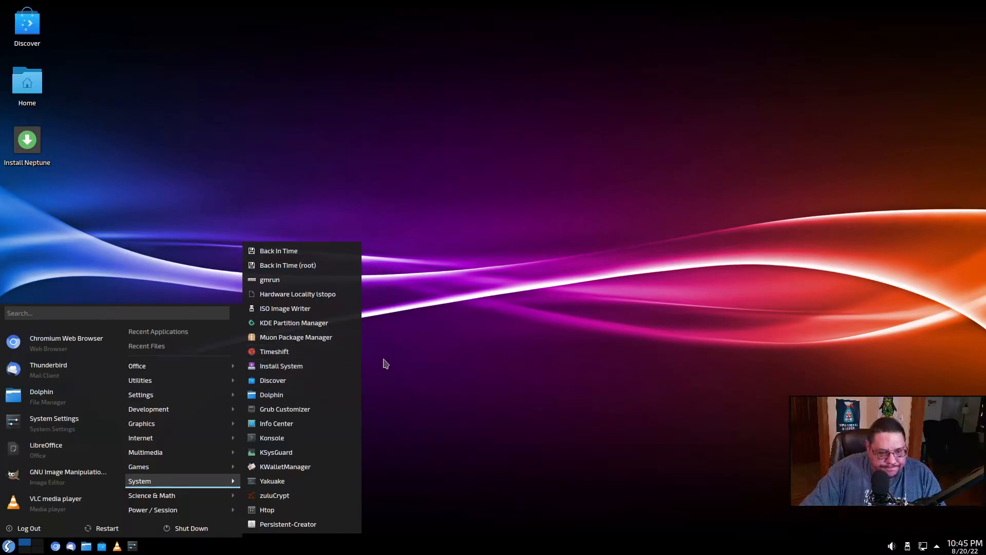
mouse_move(309, 337)
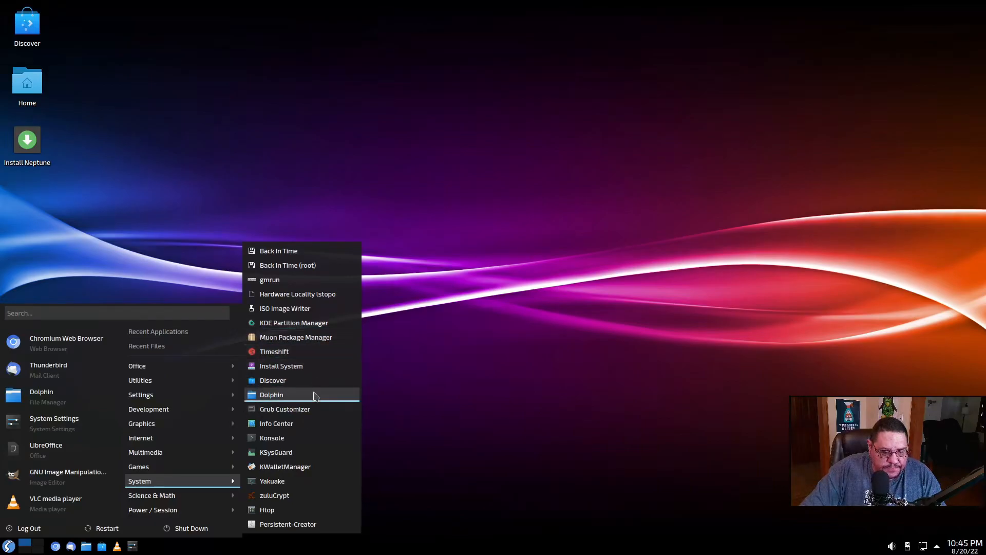
mouse_move(312, 430)
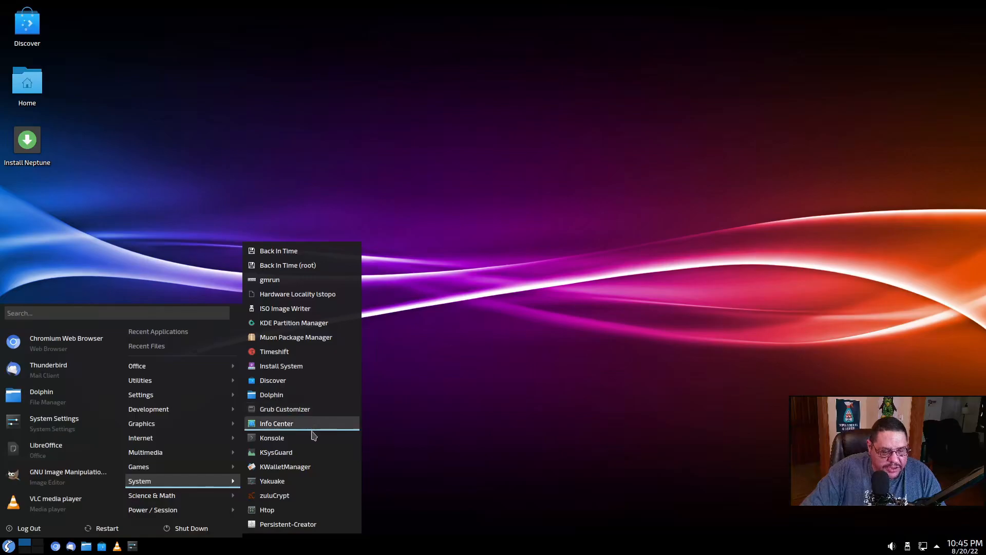
mouse_move(301, 481)
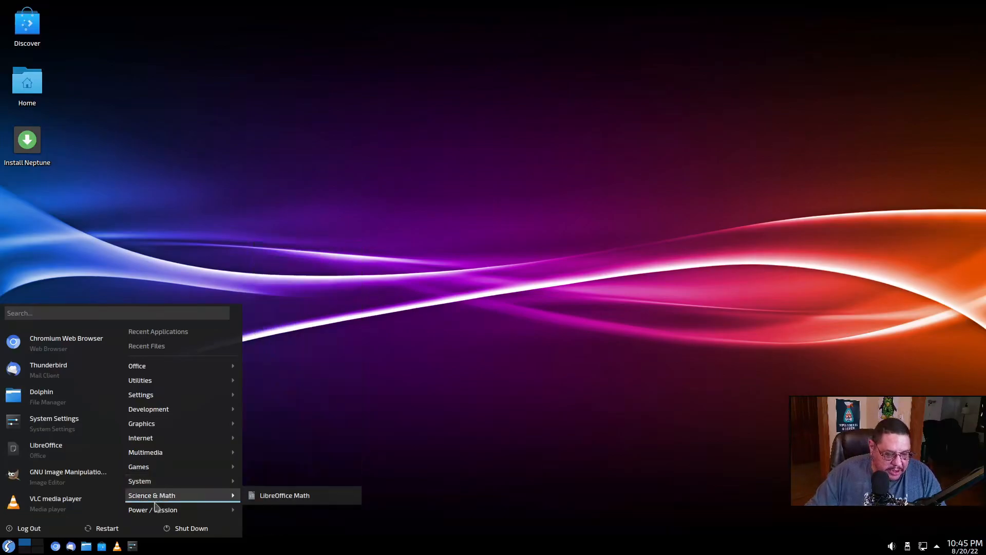
mouse_move(152, 509)
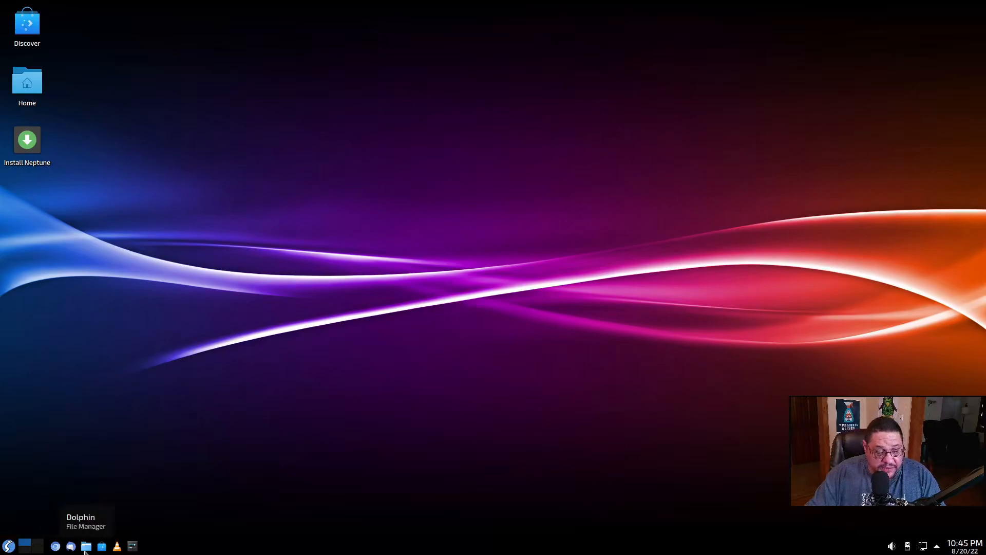
- View About Dolphin from its menu to confirm version 20.12.2, then dismiss it
click(85, 546)
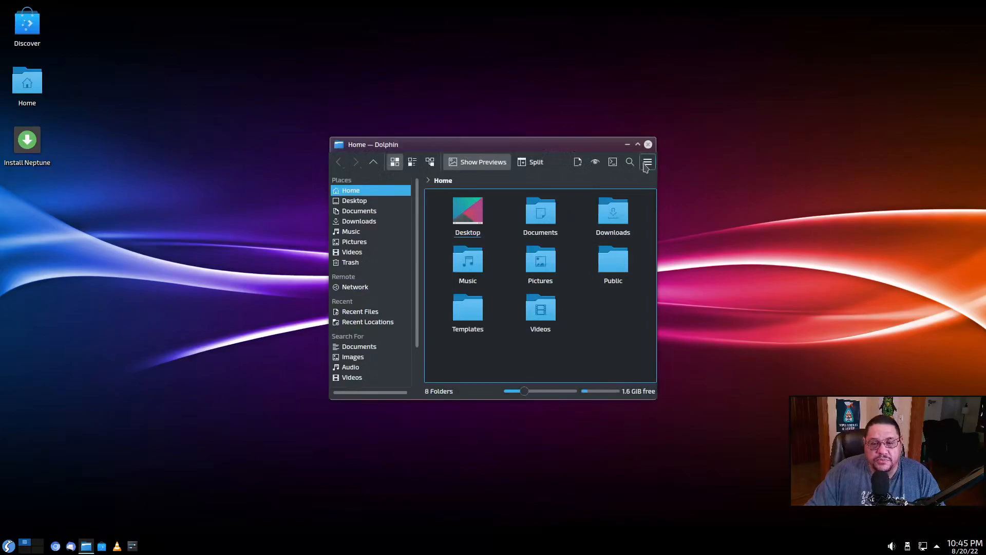
click(647, 162)
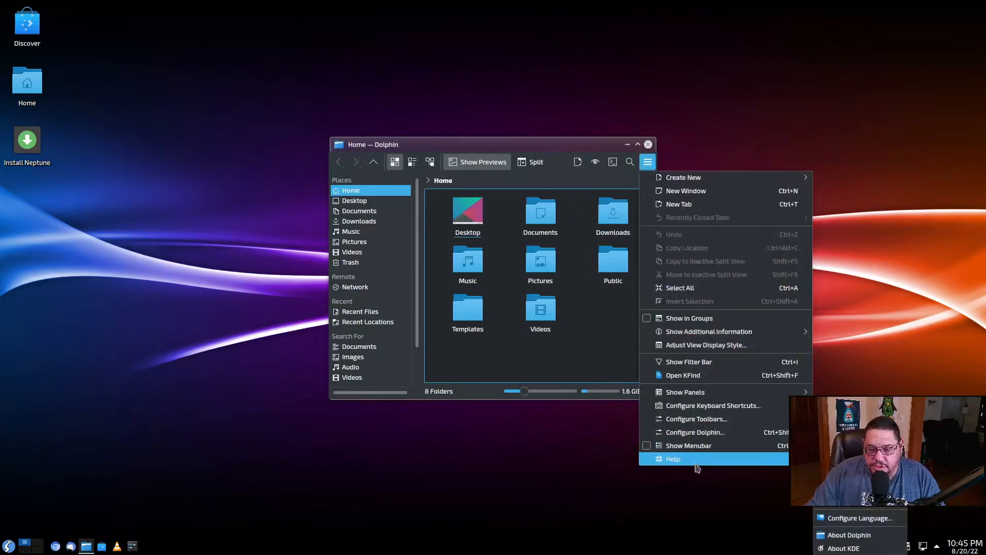
mouse_move(687, 444)
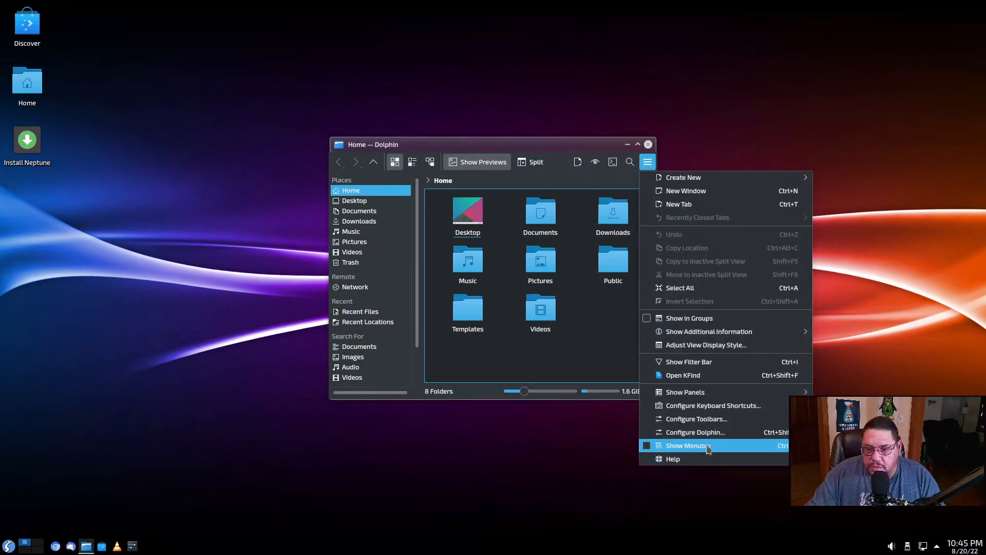
mouse_move(683, 177)
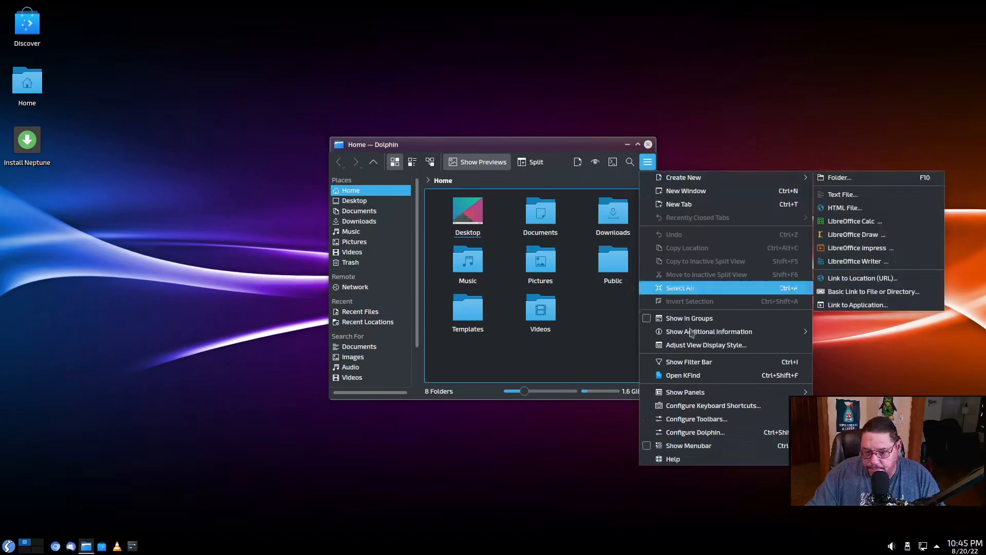
mouse_move(672, 458)
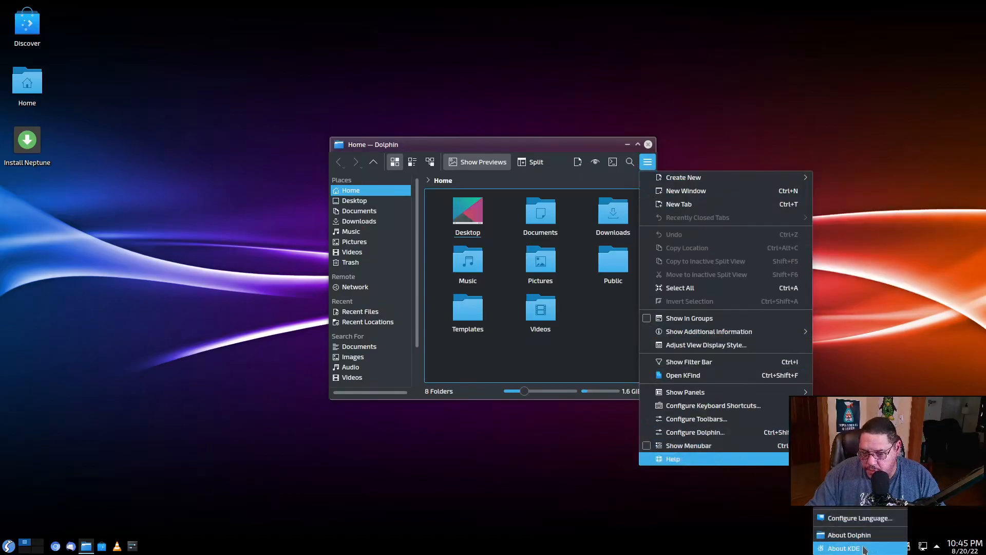
click(848, 534)
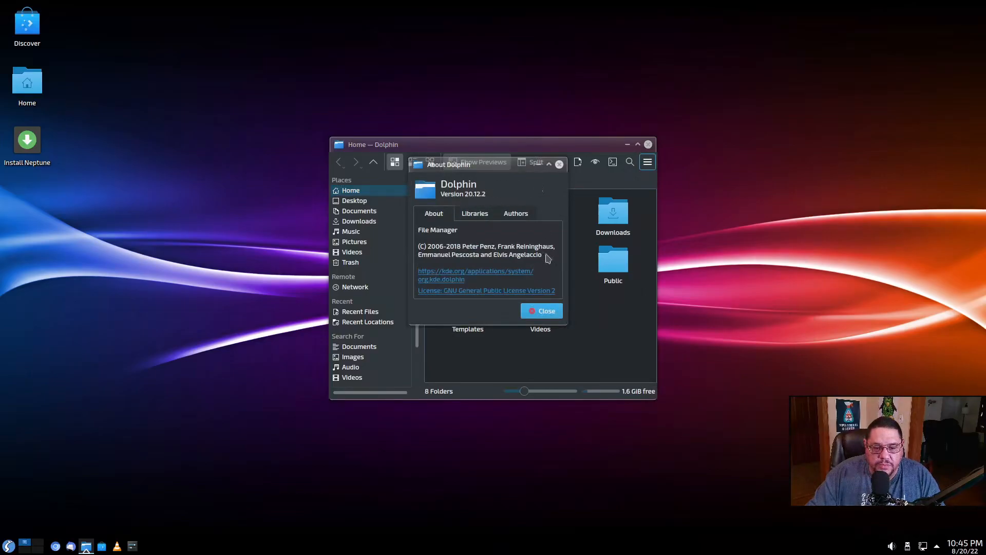
click(541, 311)
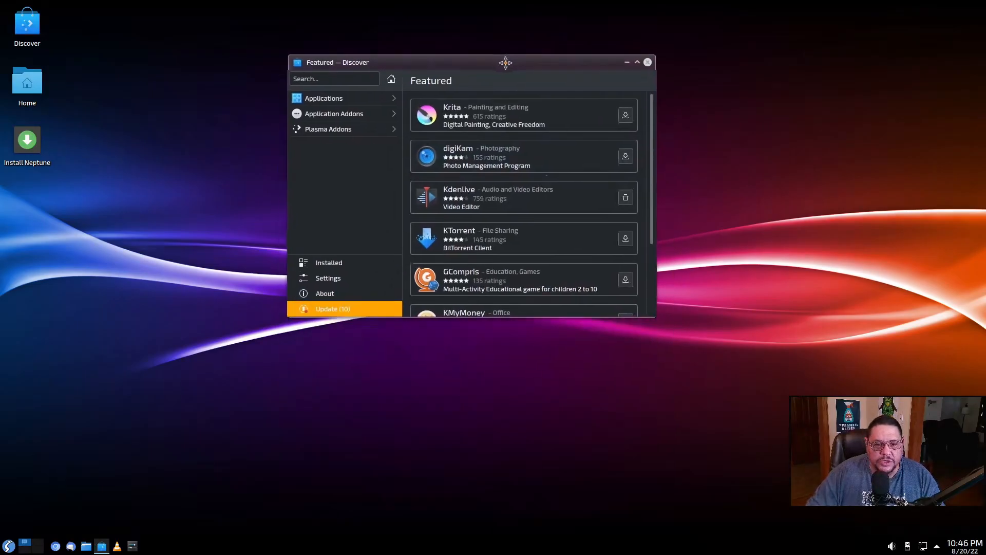
- Enlarge Discover, scroll the Featured list to KMyMoney, KolourPaint and Blender, then close it
drag(506, 62, 465, 70)
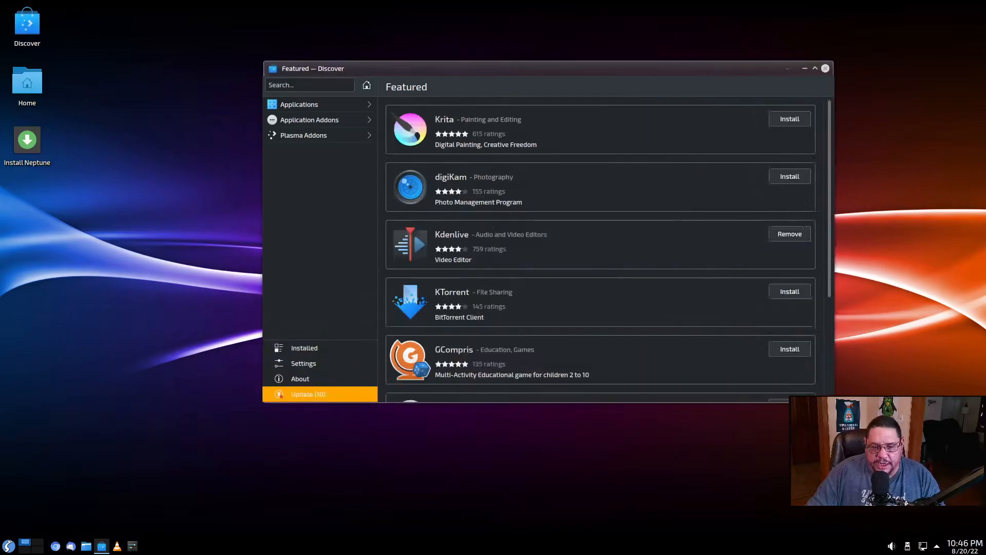
scroll(down, 3)
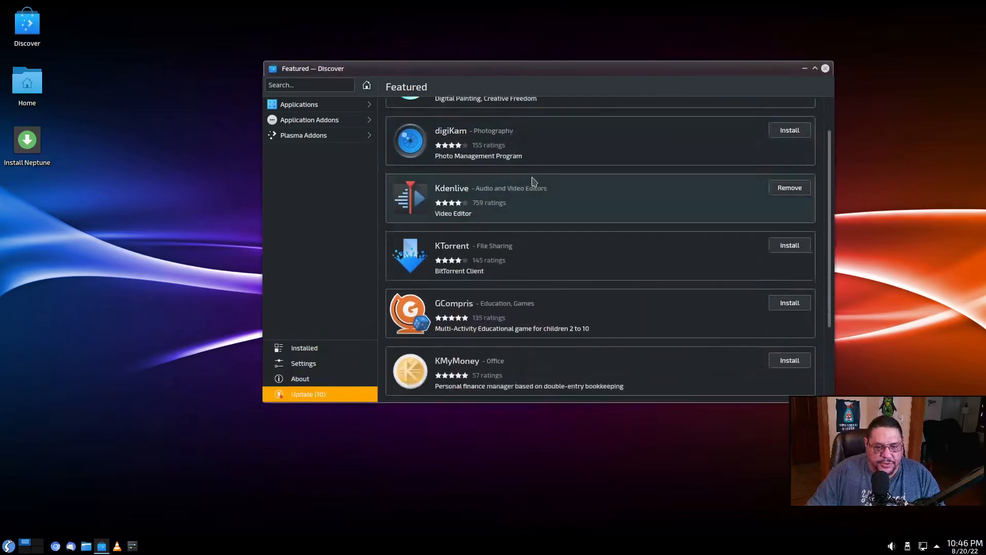
scroll(down, 3)
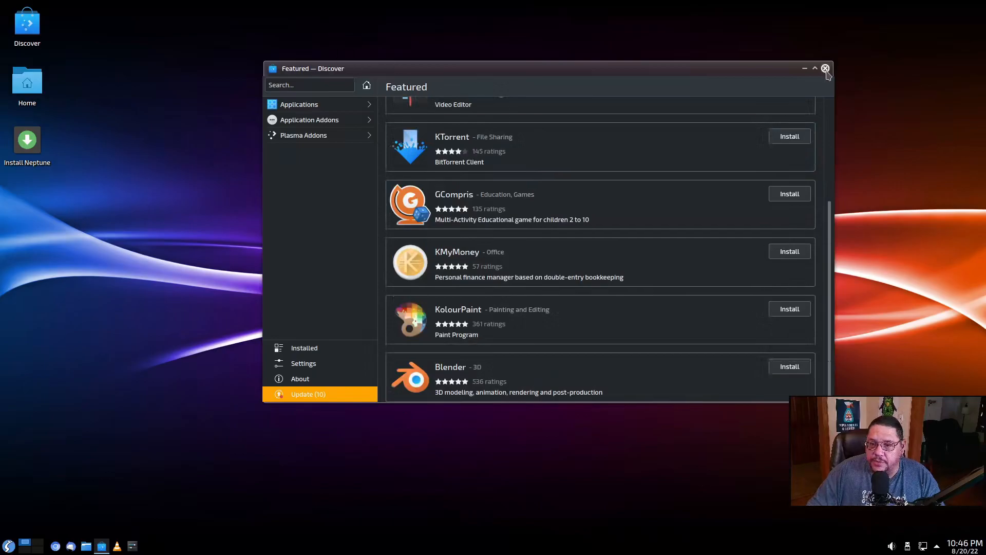
click(825, 68)
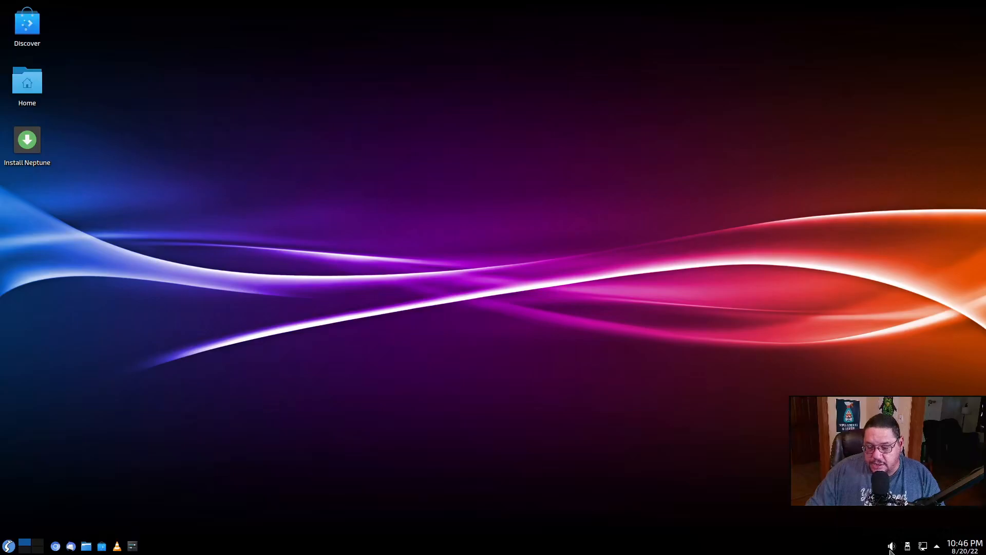
mouse_move(924, 545)
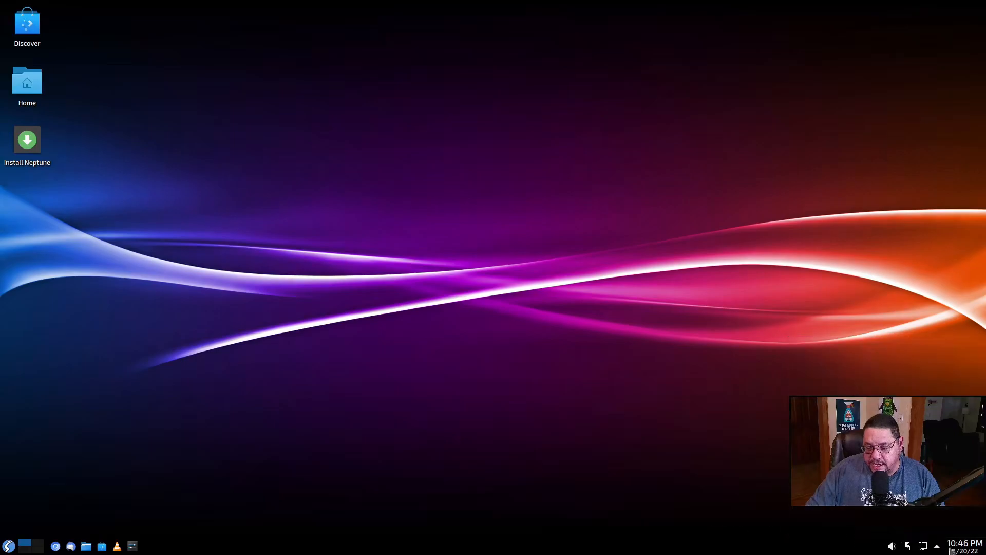
mouse_move(653, 438)
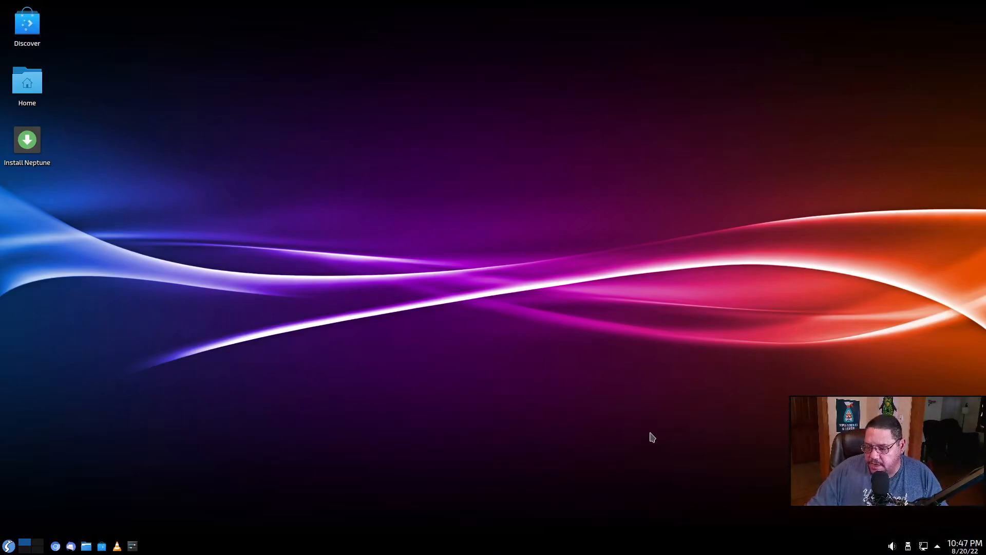
mouse_move(418, 413)
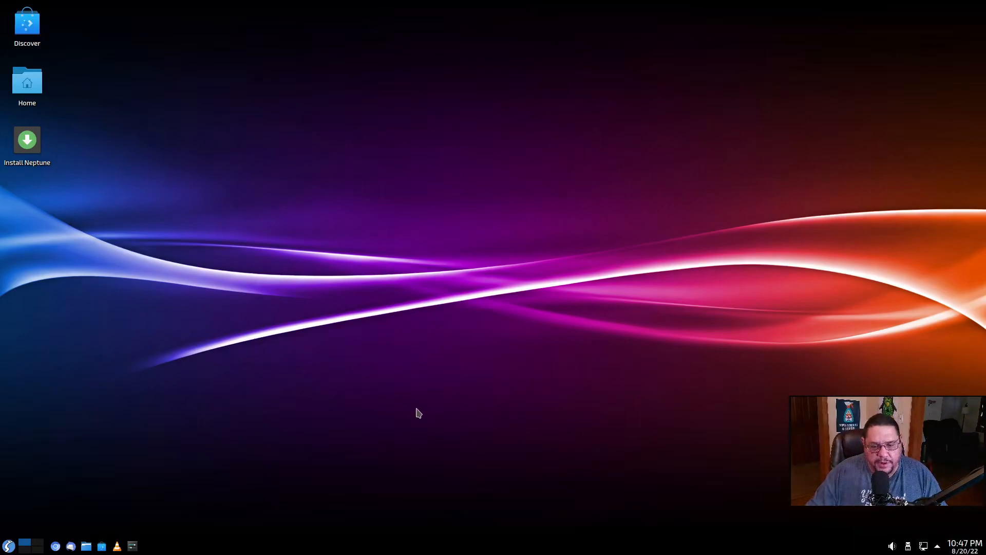